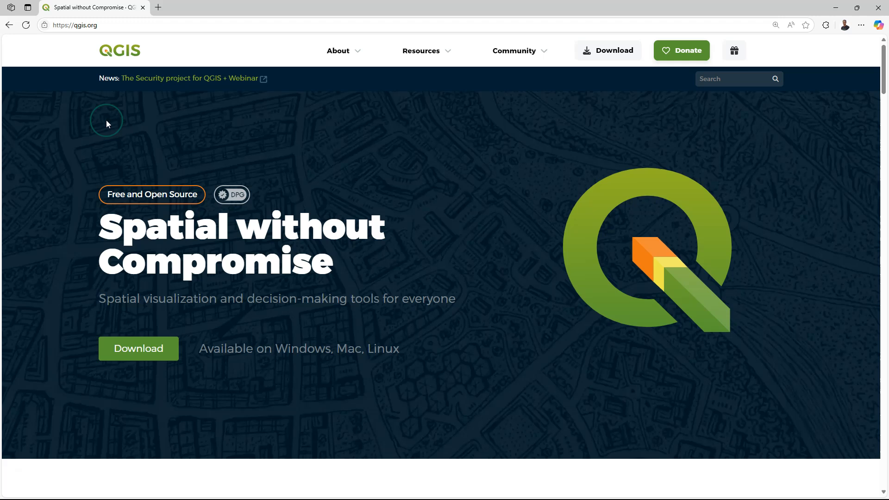
pyautogui.moveTo(516, 149)
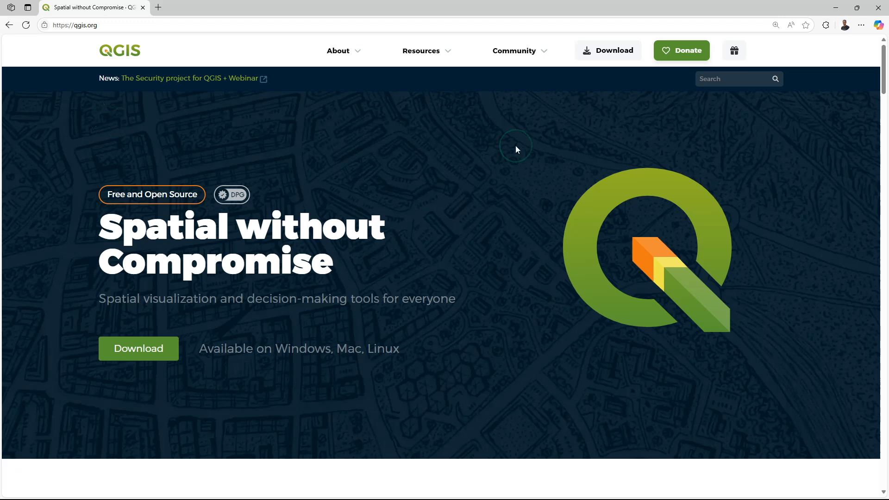
# Step: From the qgis.org Resources menu, open the Resources Hub portal in a new tab
pyautogui.click(422, 50)
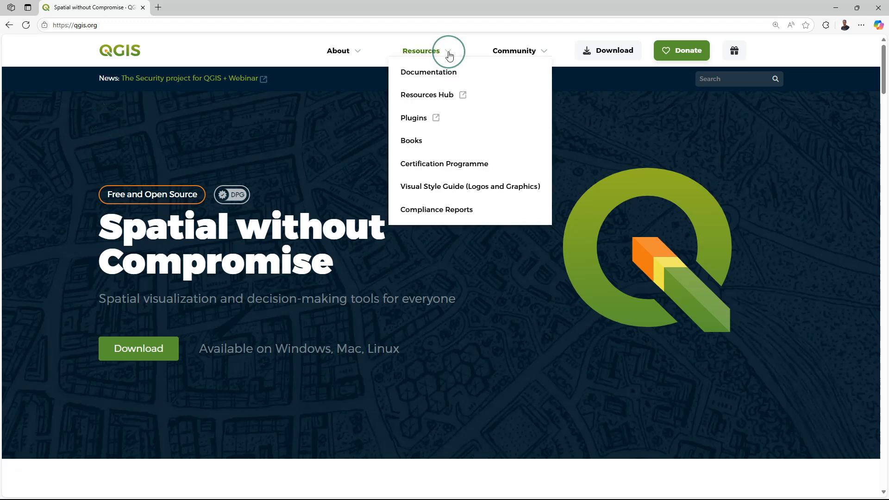
pyautogui.moveTo(425, 94)
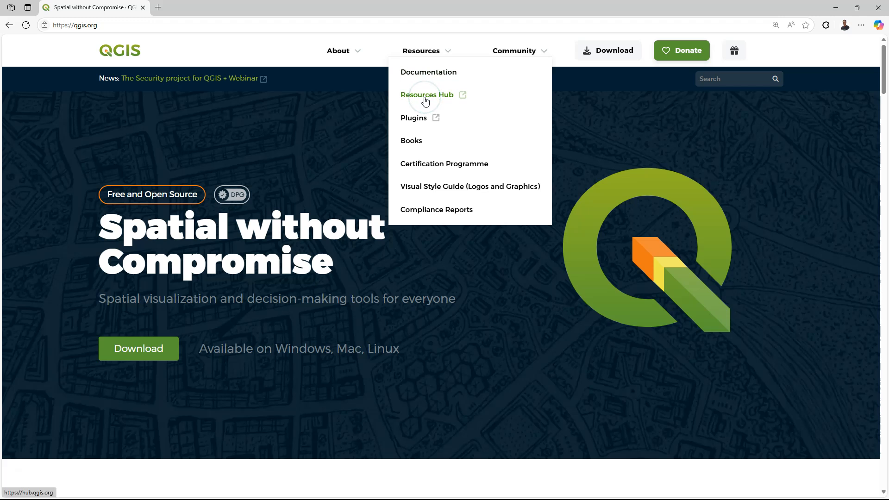
pyautogui.click(426, 94)
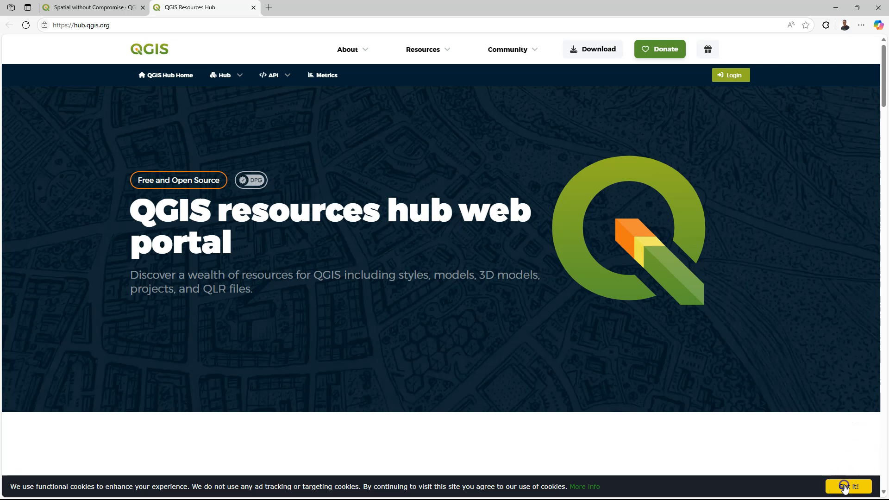
# Step: Dismiss the cookie notice and review the upper Resources Hub homepage sections
pyautogui.click(848, 487)
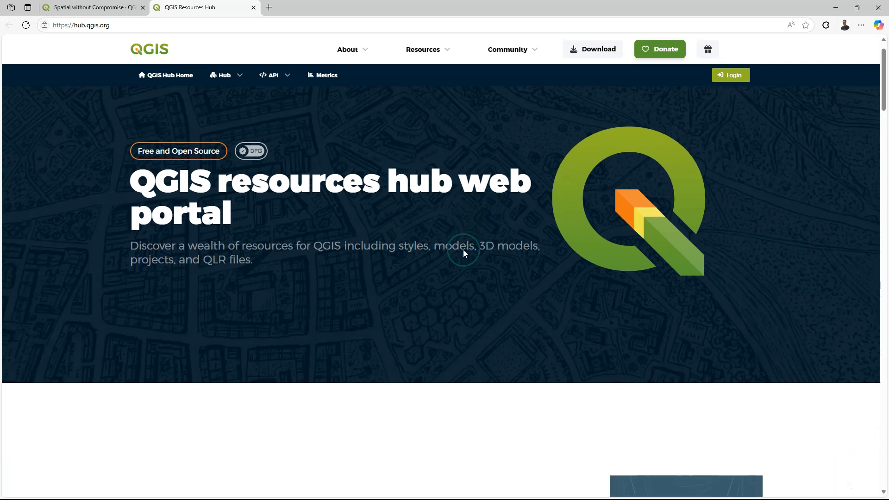
pyautogui.scroll(-3)
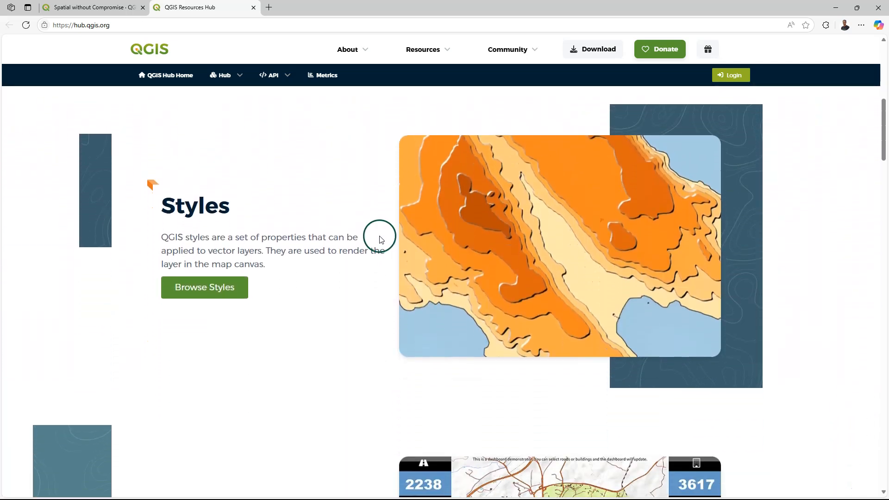
pyautogui.scroll(-3)
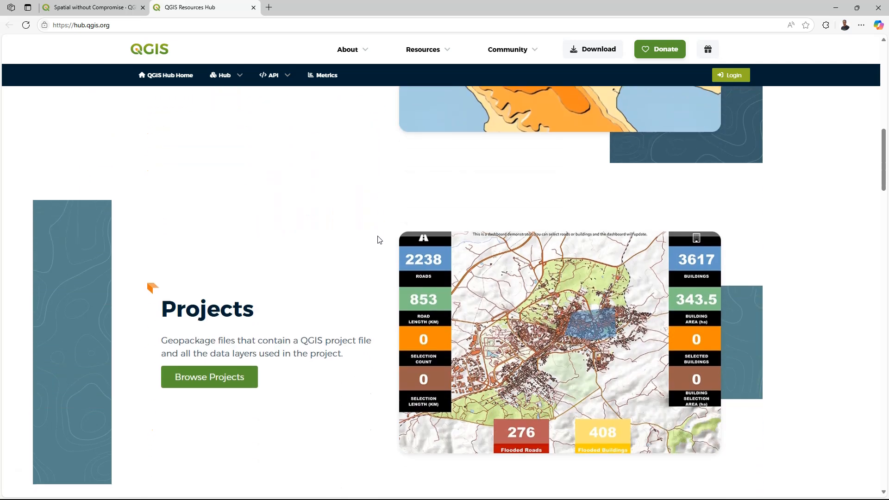
pyautogui.scroll(-3)
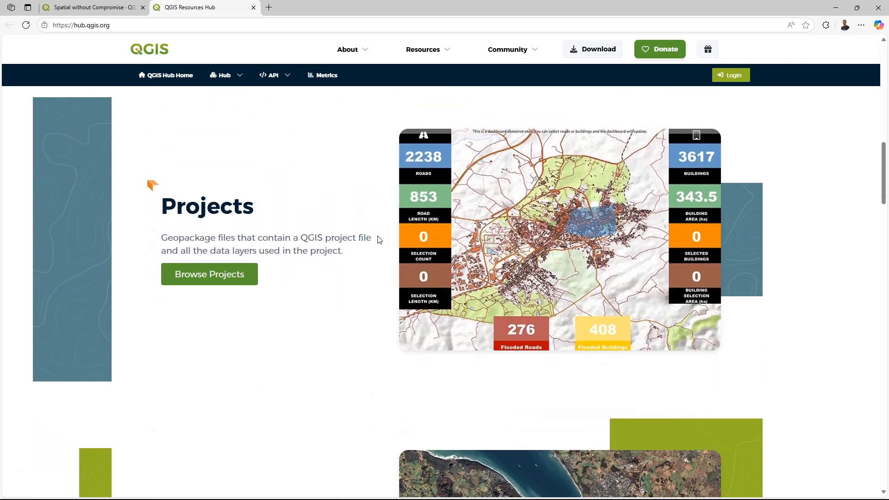
pyautogui.scroll(-3)
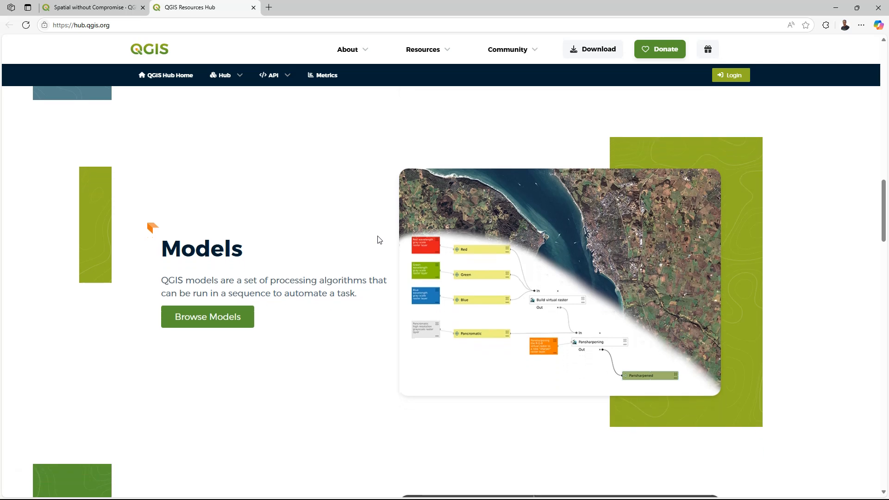
pyautogui.scroll(-3)
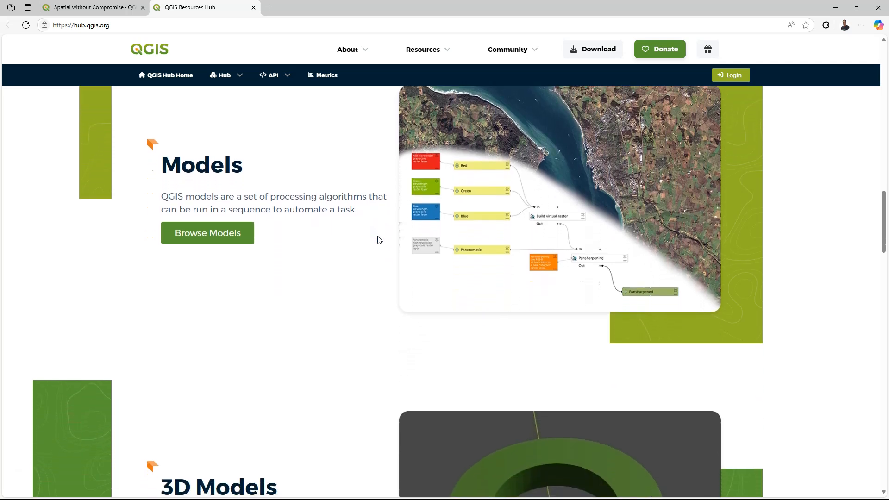
pyautogui.scroll(-3)
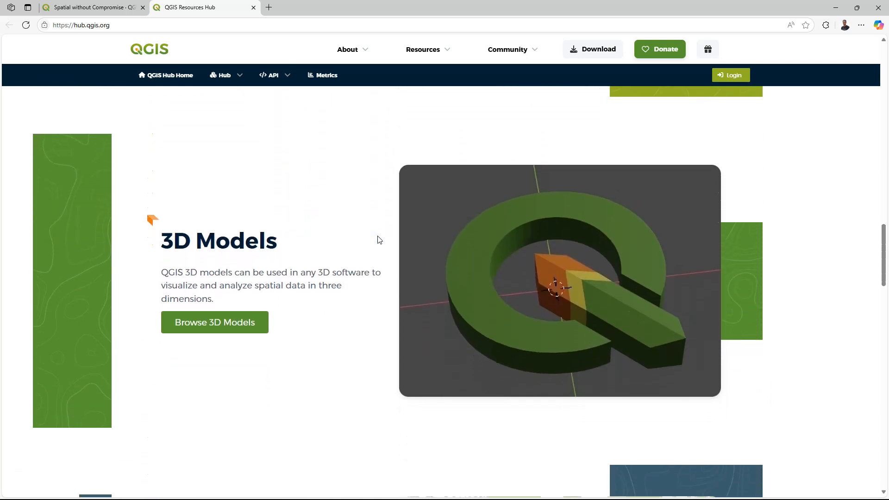
# Step: Continue down the homepage to Processing Scripts and bring up the Hub category menu
pyautogui.scroll(-3)
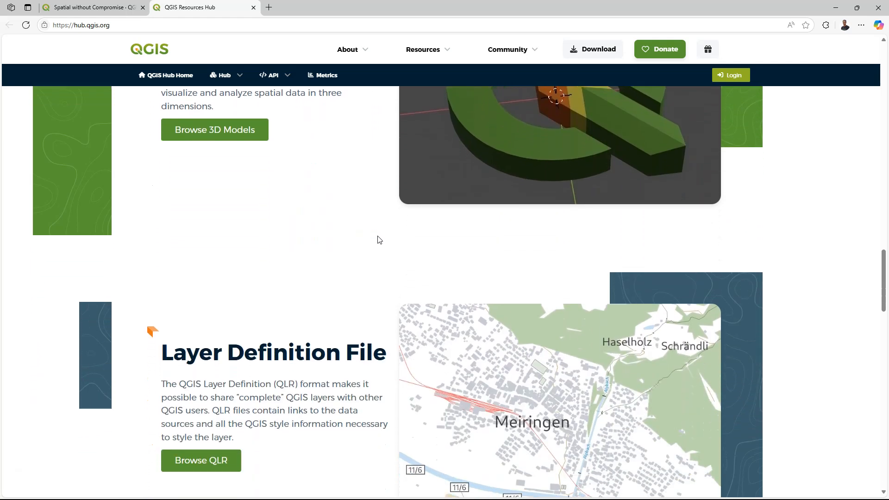
pyautogui.scroll(-3)
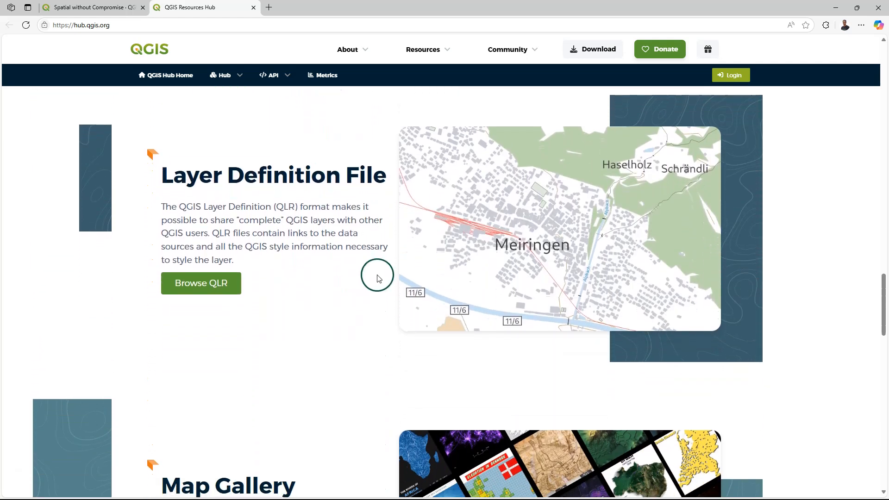
pyautogui.scroll(-3)
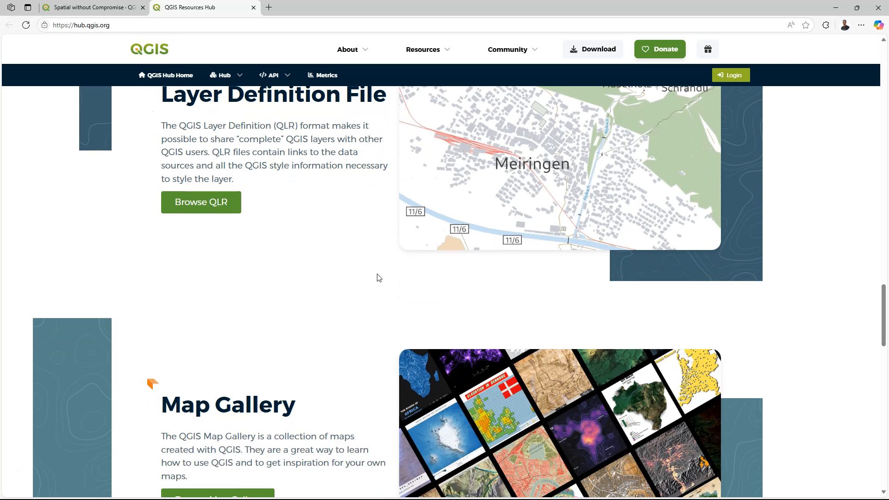
pyautogui.scroll(-3)
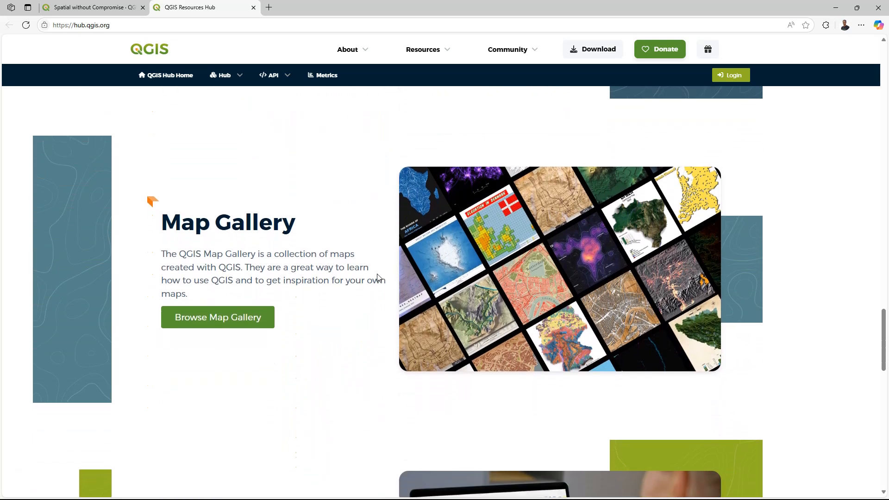
pyautogui.scroll(-3)
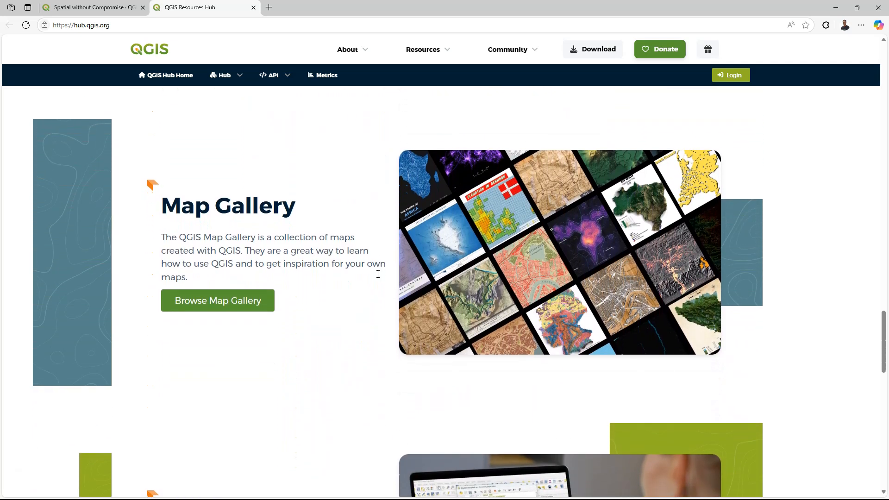
pyautogui.scroll(-3)
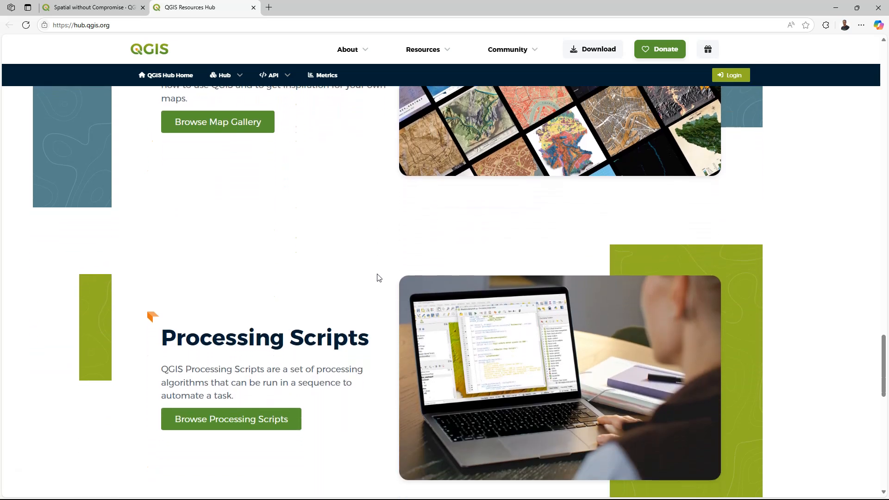
pyautogui.scroll(-3)
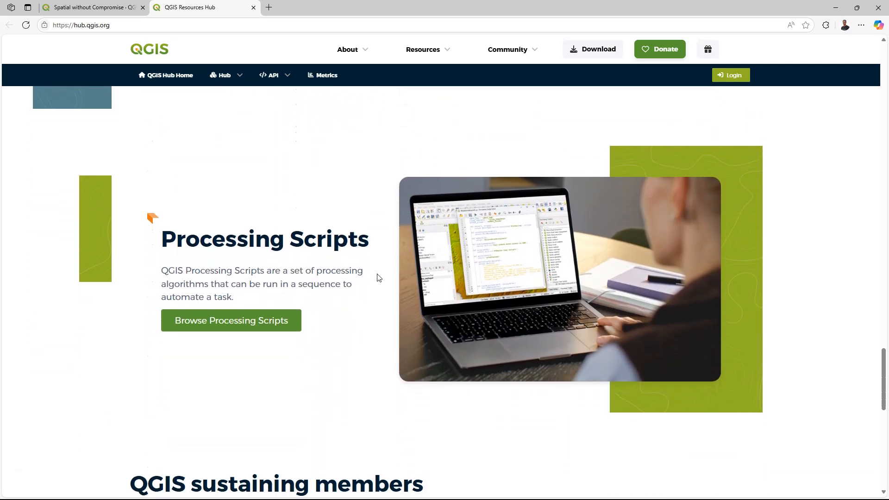
pyautogui.click(225, 75)
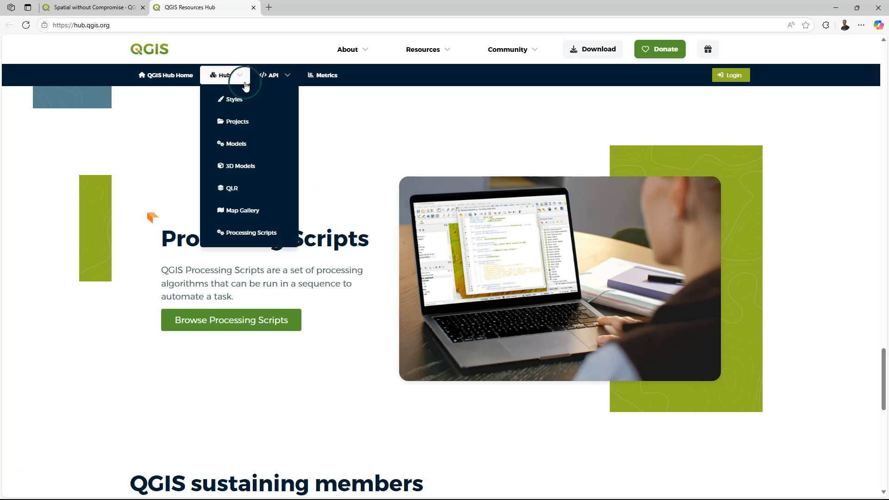
pyautogui.moveTo(236, 143)
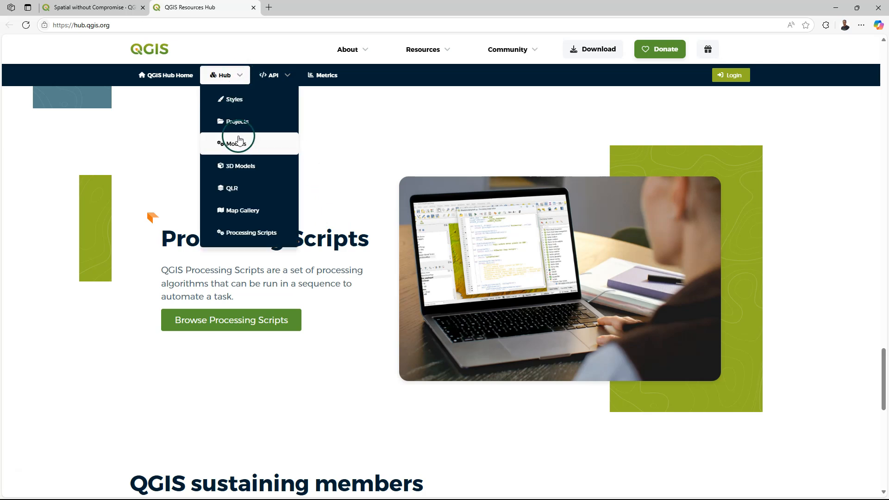
pyautogui.moveTo(232, 99)
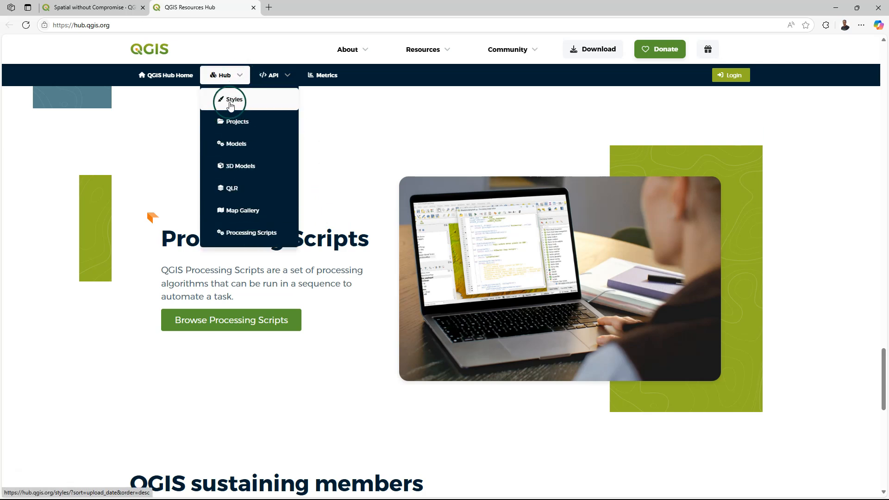
# Step: Open the All Styles catalogue from the Hub menu and browse its 185 style cards
pyautogui.click(233, 101)
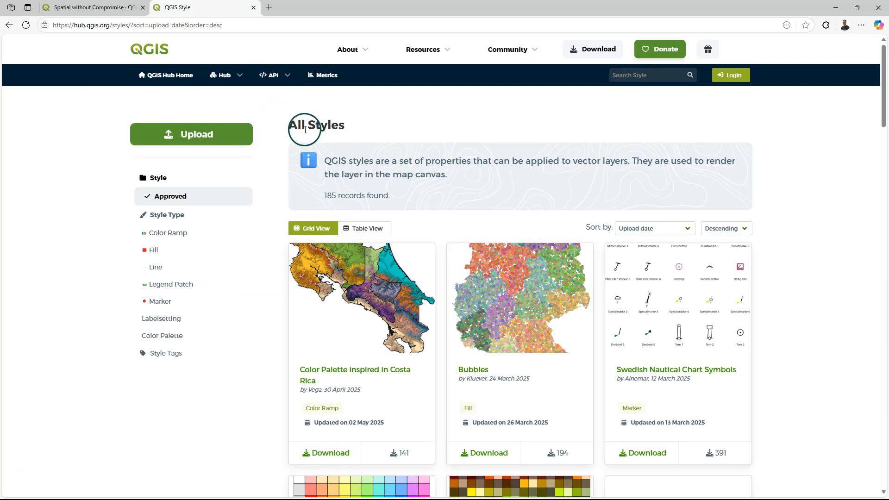
pyautogui.scroll(-3)
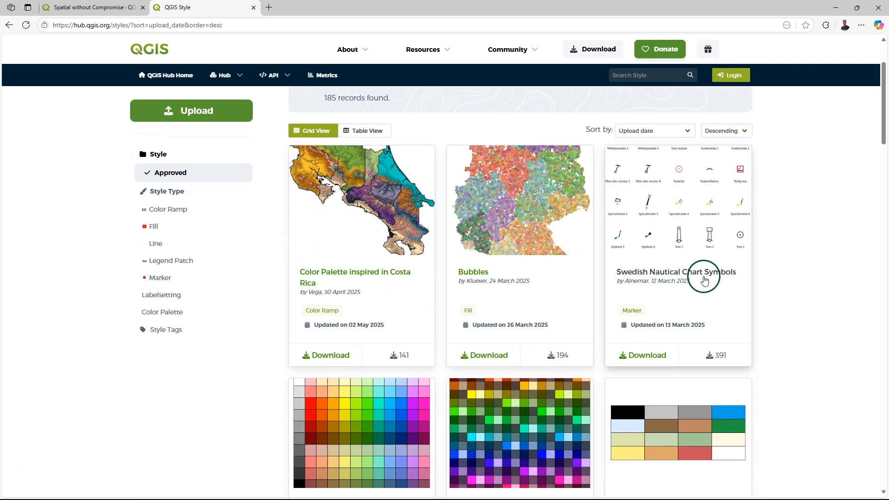
pyautogui.scroll(-3)
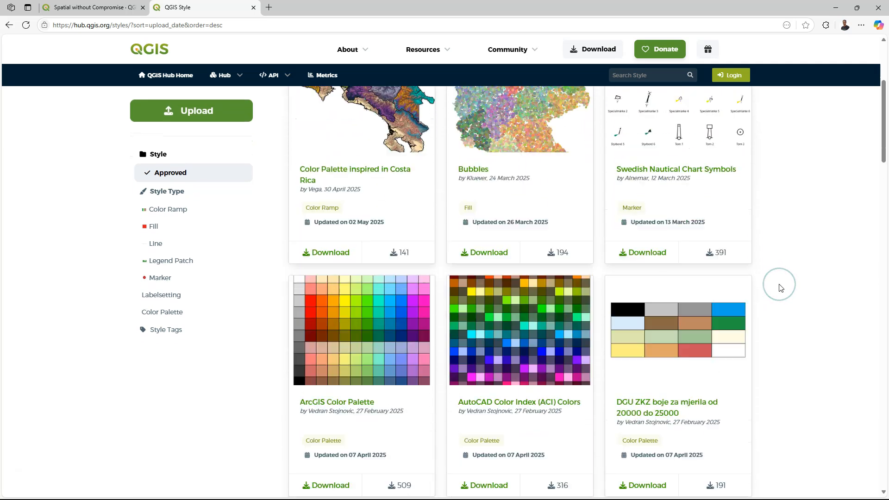
pyautogui.scroll(3)
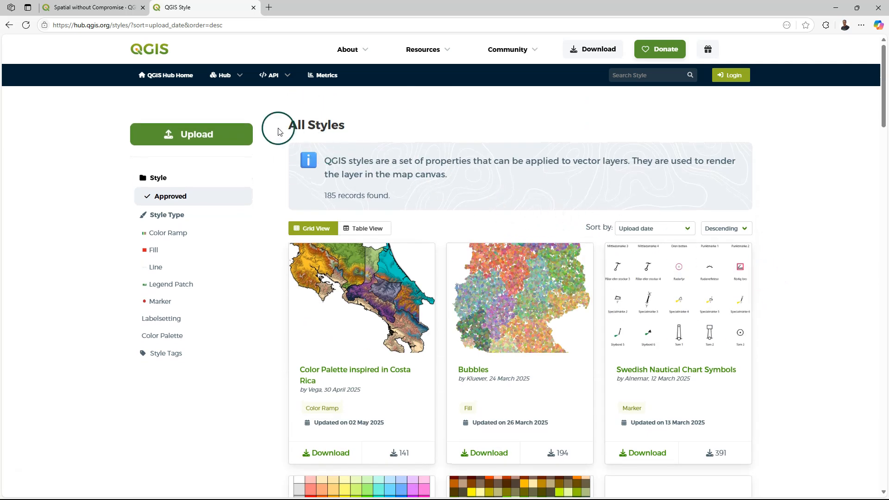
# Step: Open the All GeoPackages catalogue of projects and browse its 19 records
pyautogui.click(224, 75)
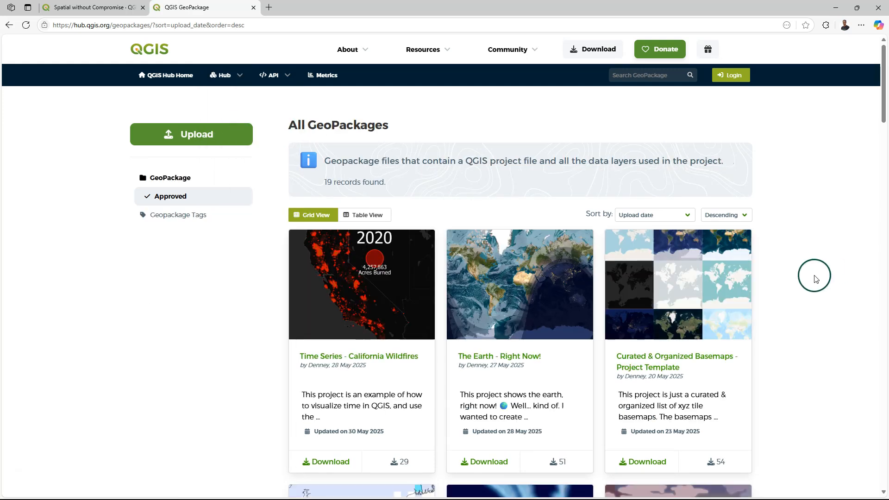
pyautogui.scroll(-3)
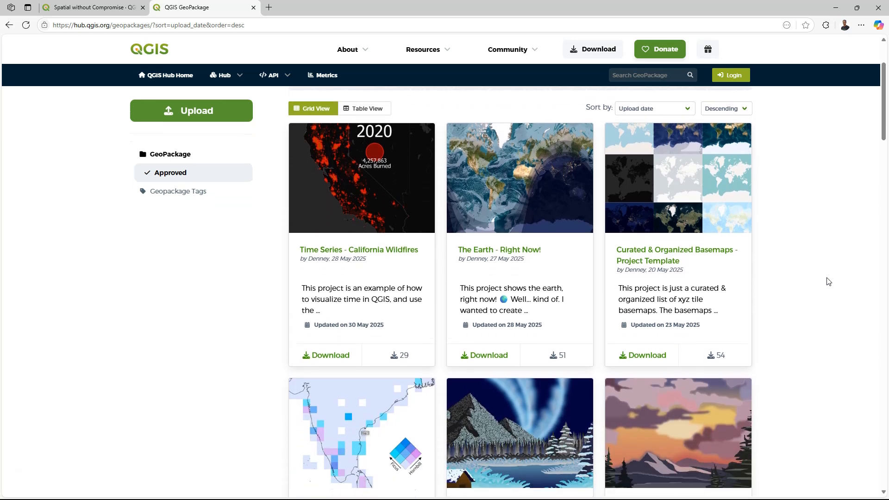
pyautogui.scroll(-3)
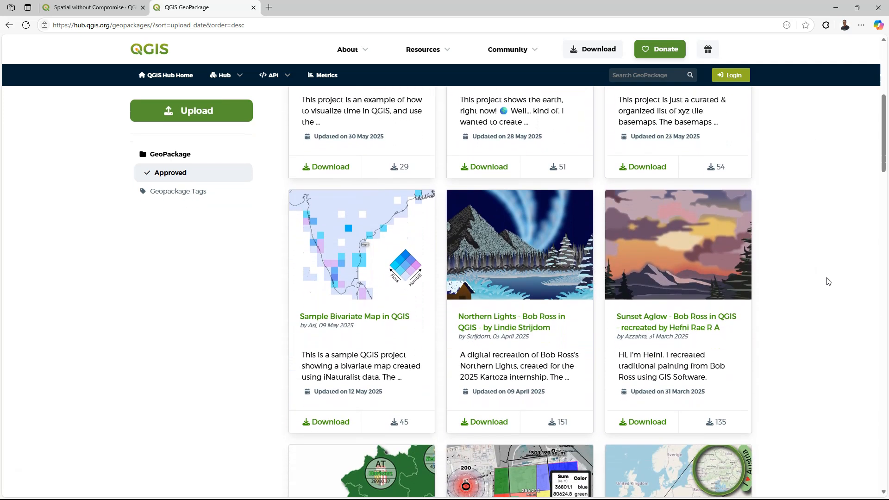
pyautogui.click(272, 75)
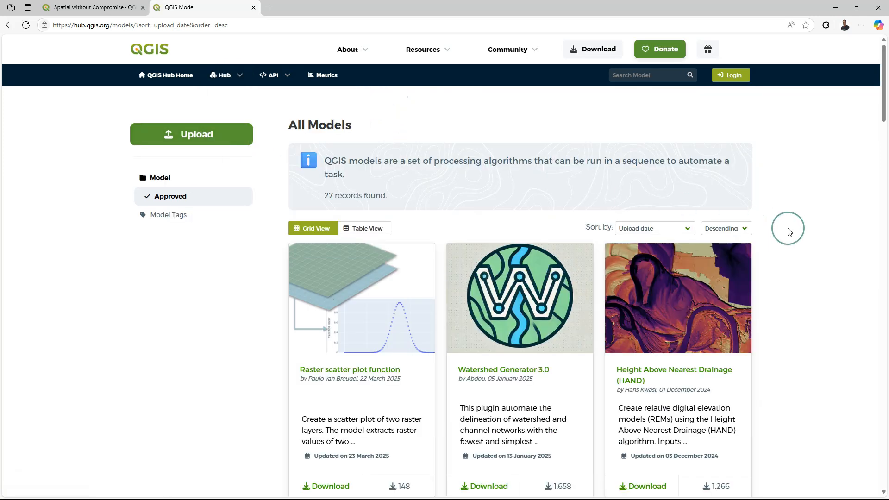
pyautogui.scroll(-3)
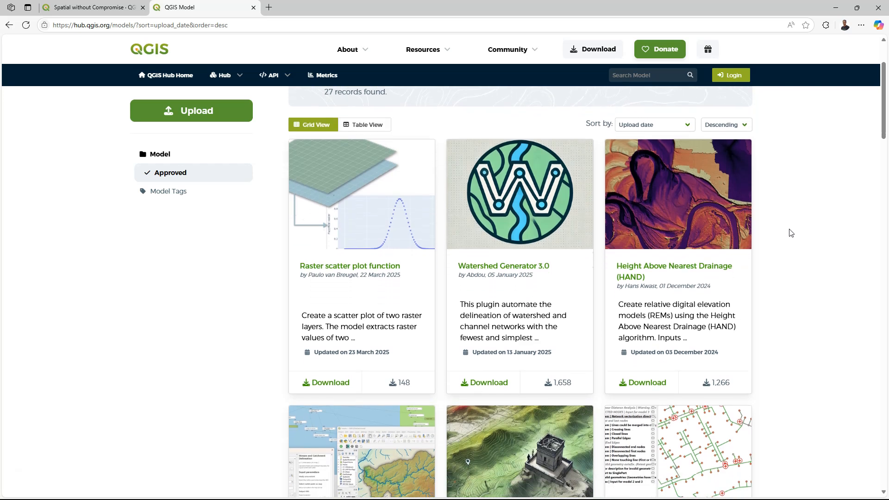
pyautogui.scroll(-3)
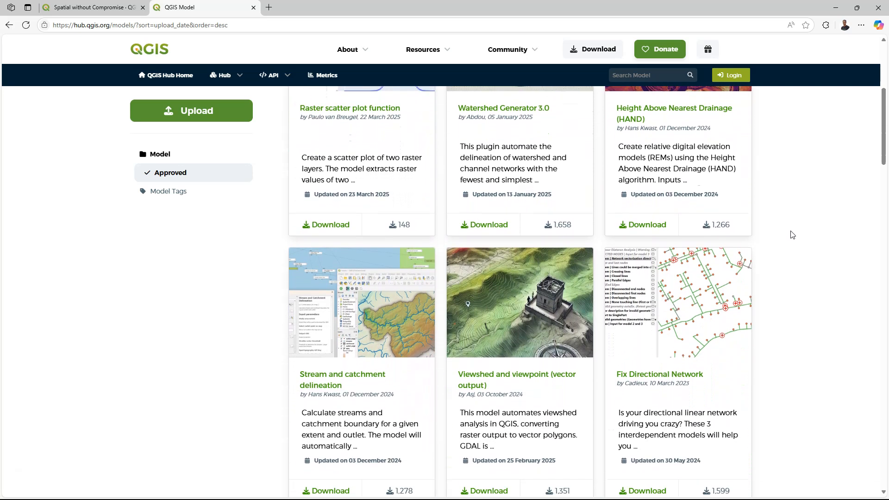
pyautogui.scroll(-3)
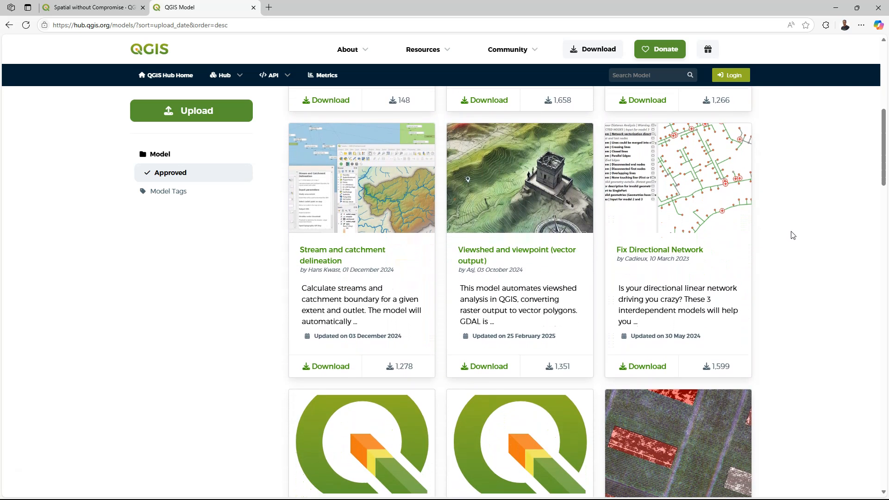
pyautogui.scroll(-3)
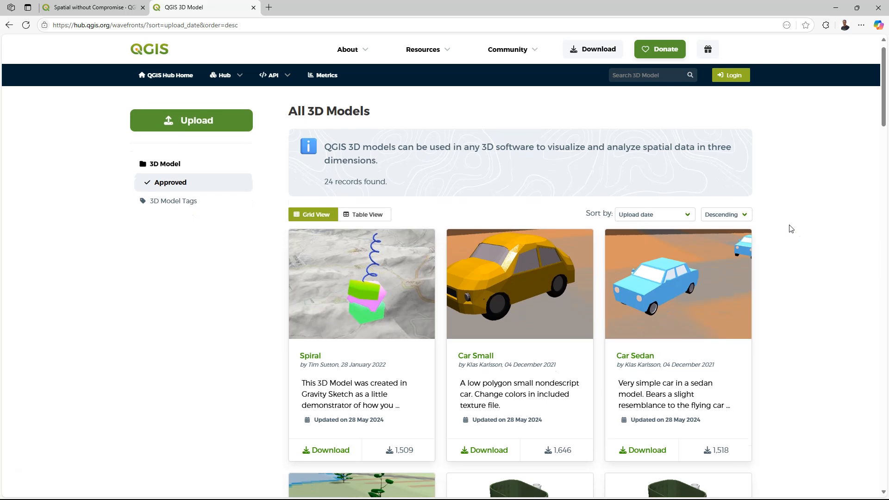
# Step: Browse the 3D Models gallery down to benches and street lights, then reopen the Hub menu
pyautogui.scroll(-3)
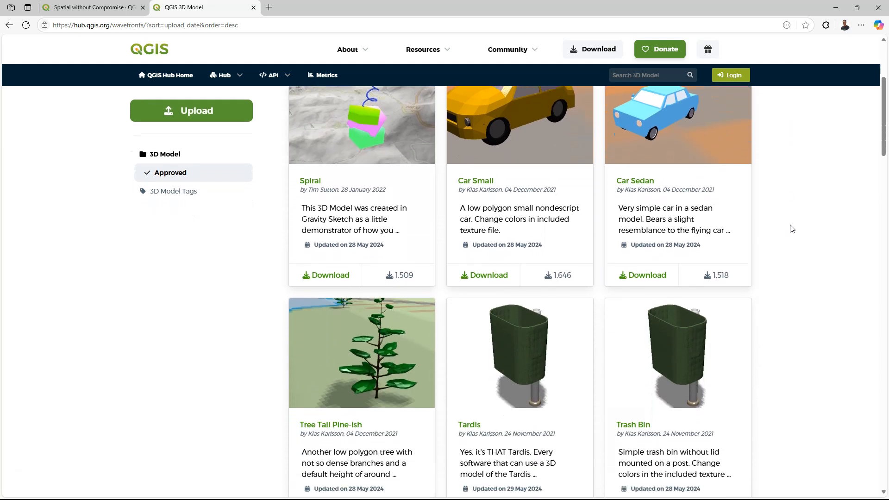
pyautogui.scroll(-3)
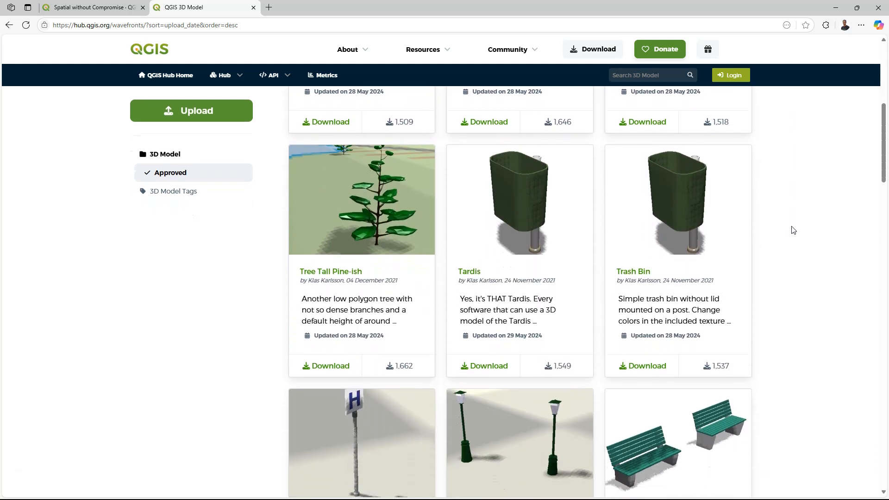
pyautogui.scroll(-3)
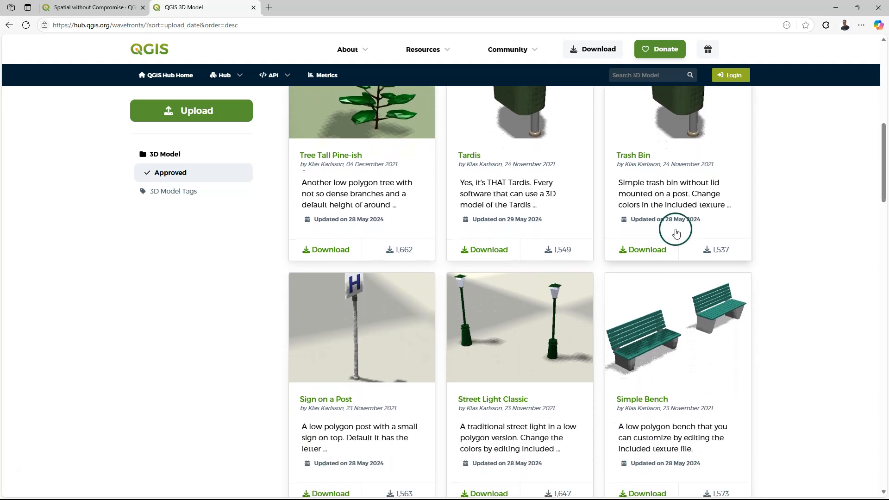
pyautogui.click(225, 75)
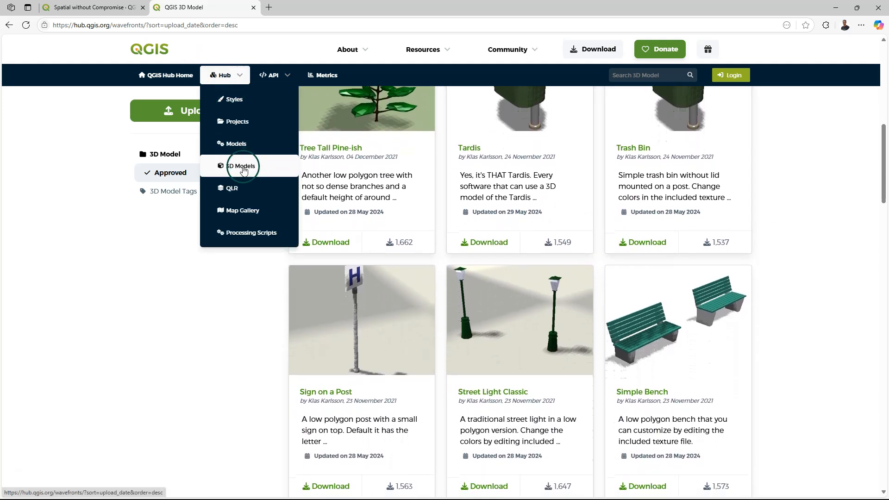
# Step: Open the All Layer Definition Files collection (QLR) listing two records
pyautogui.click(232, 188)
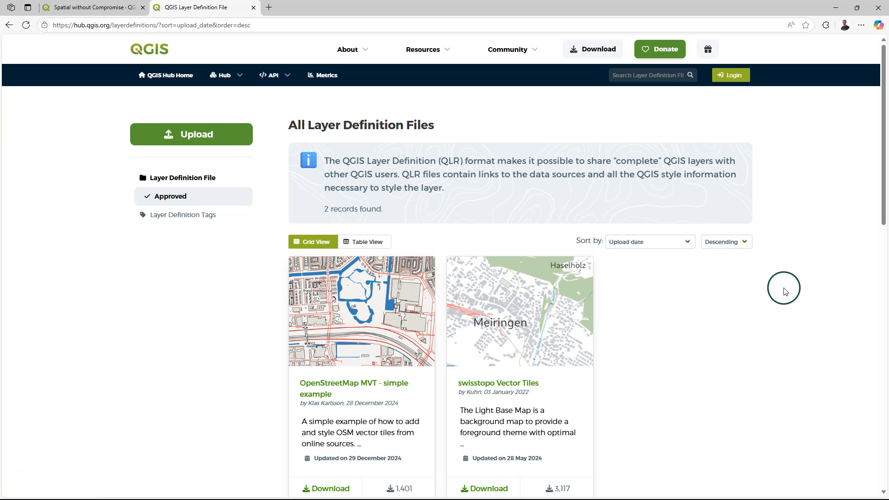
pyautogui.moveTo(734, 305)
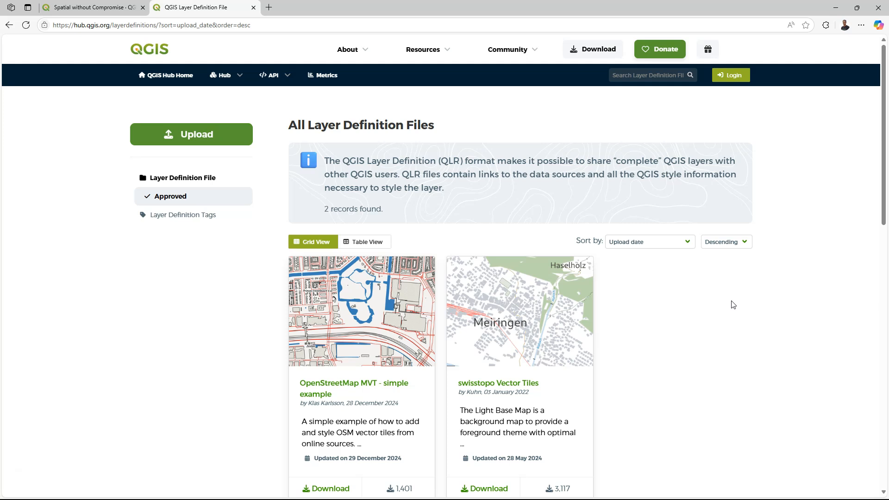
pyautogui.scroll(-3)
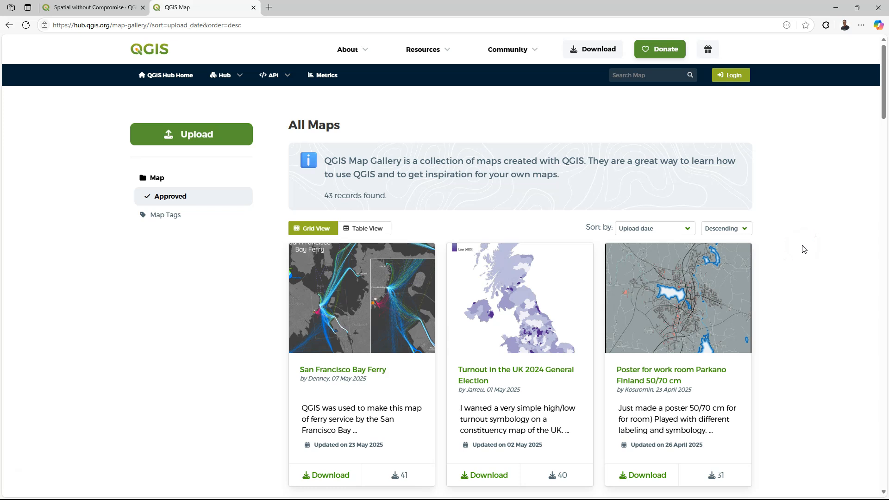
# Step: Browse the first page of the 43-record Map Gallery, then reopen the Hub menu
pyautogui.scroll(-3)
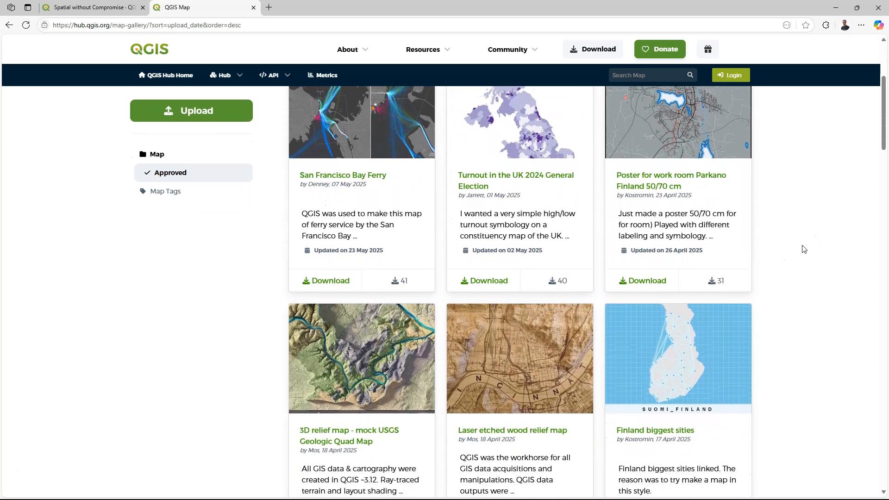
pyautogui.scroll(-3)
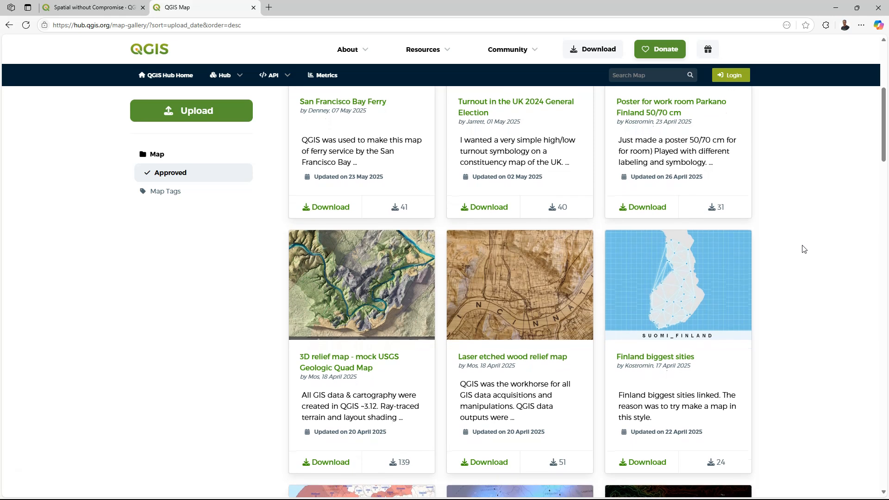
pyautogui.scroll(-3)
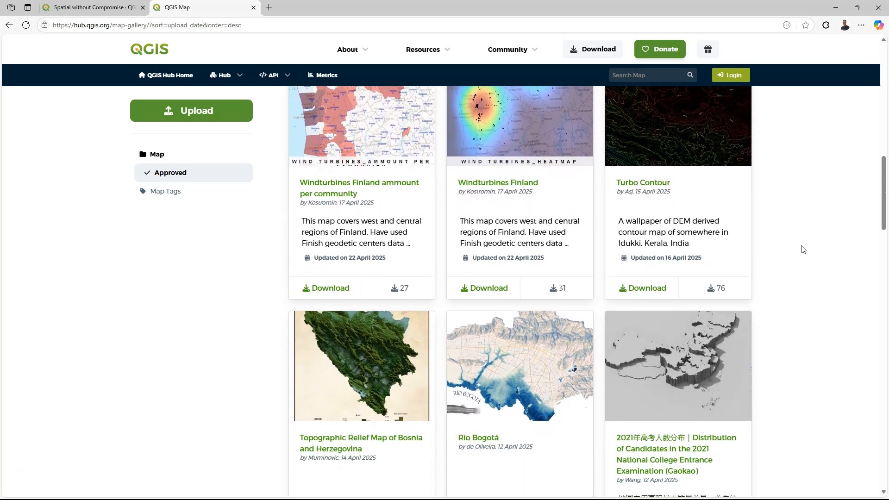
pyautogui.scroll(-3)
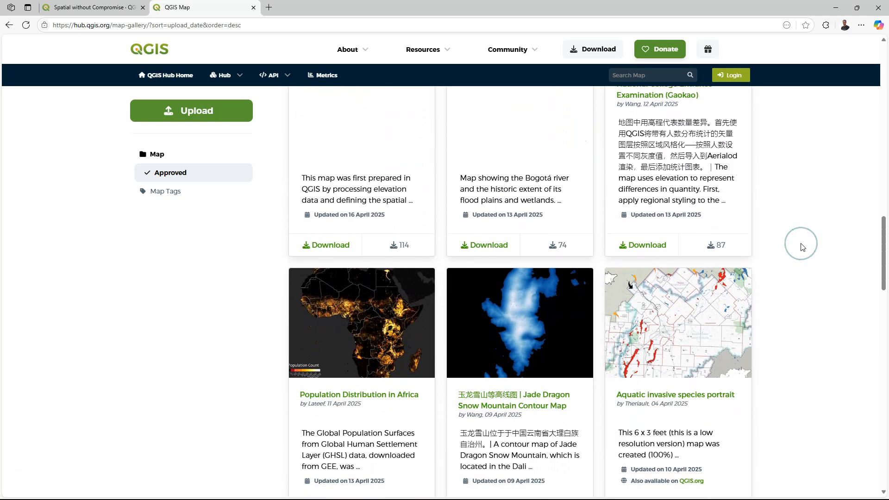
pyautogui.scroll(-3)
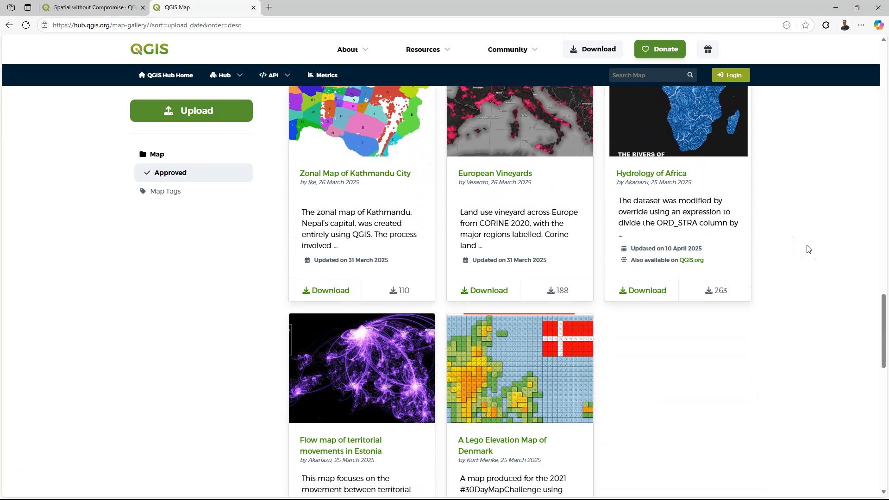
pyautogui.click(221, 75)
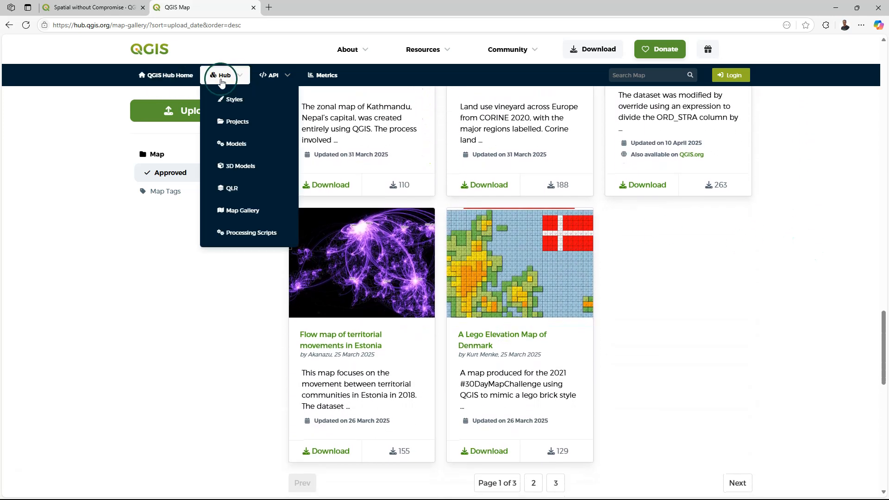
# Step: Open the All Processing Scripts catalogue and browse its two script records
pyautogui.click(251, 232)
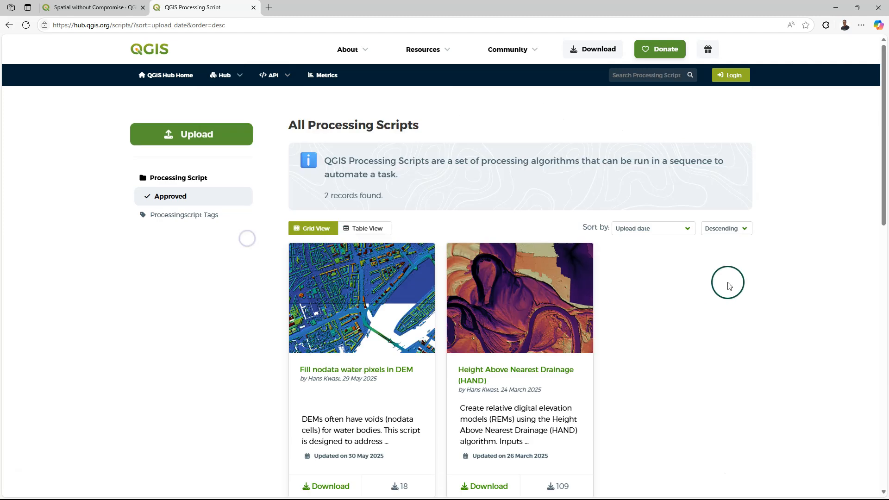
pyautogui.moveTo(748, 307)
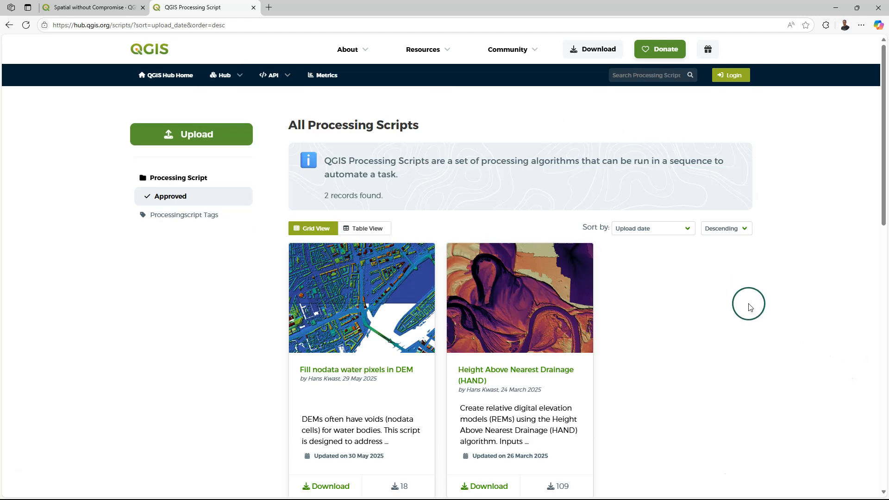
pyautogui.scroll(-3)
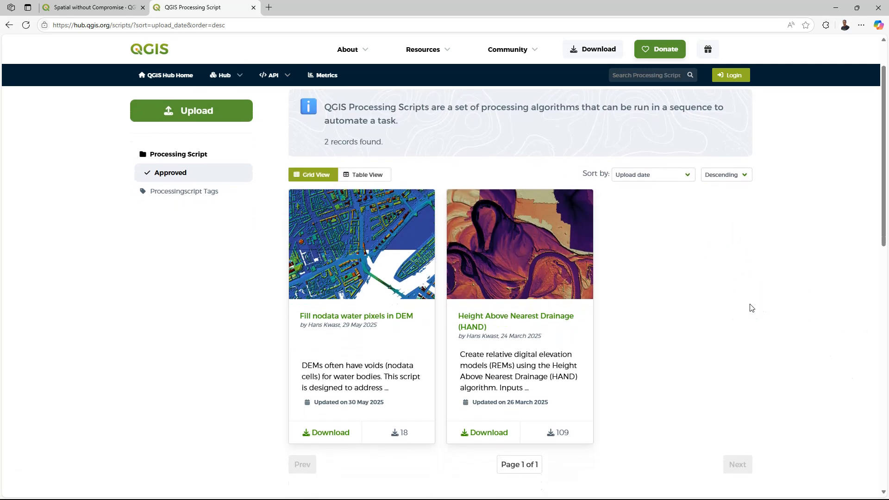
pyautogui.scroll(-3)
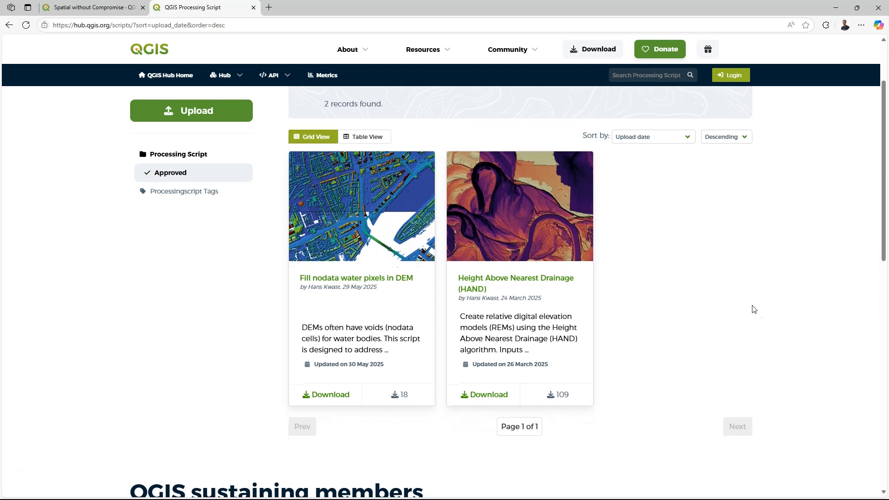
pyautogui.scroll(3)
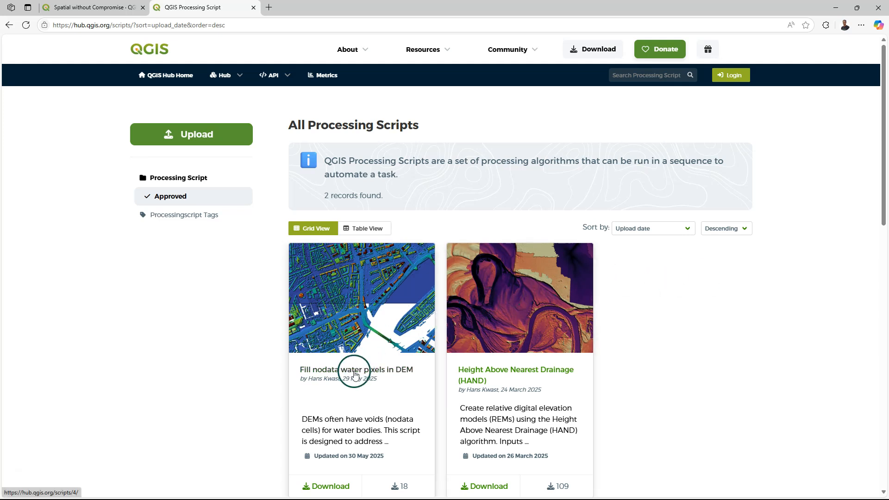
# Step: Open the Fill nodata water pixels in DEM script page and view its source code preview
pyautogui.click(356, 369)
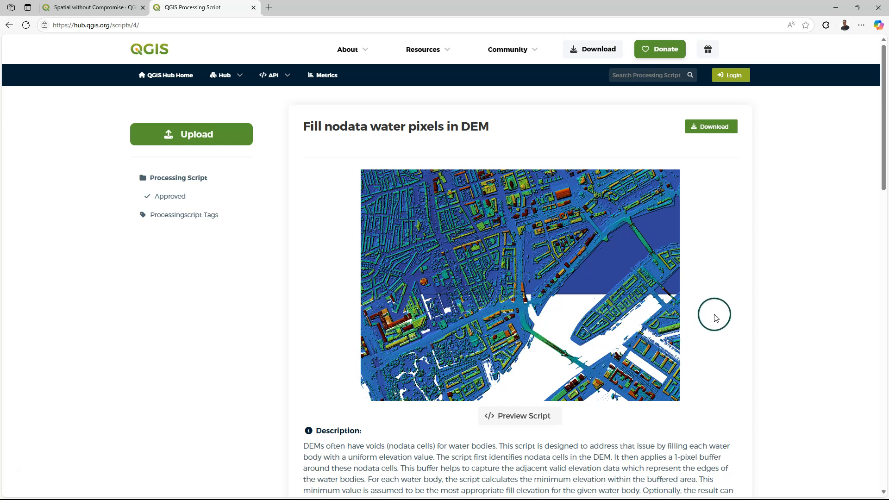
pyautogui.moveTo(697, 300)
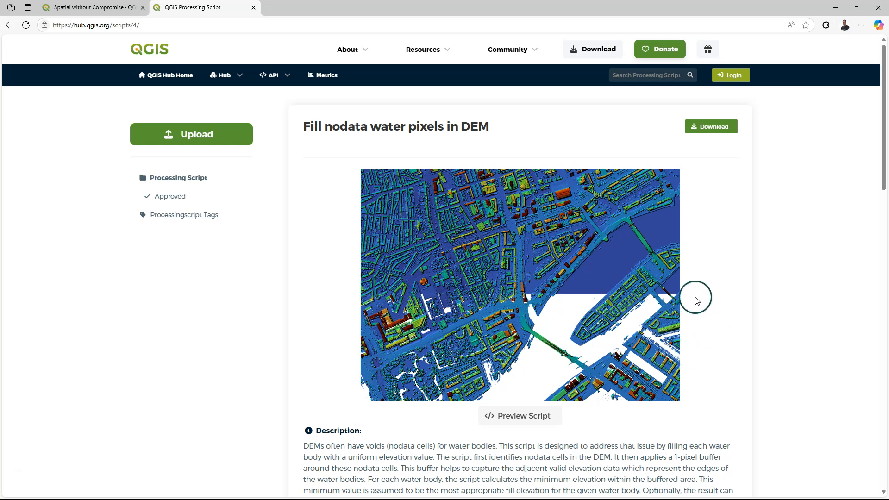
pyautogui.click(519, 416)
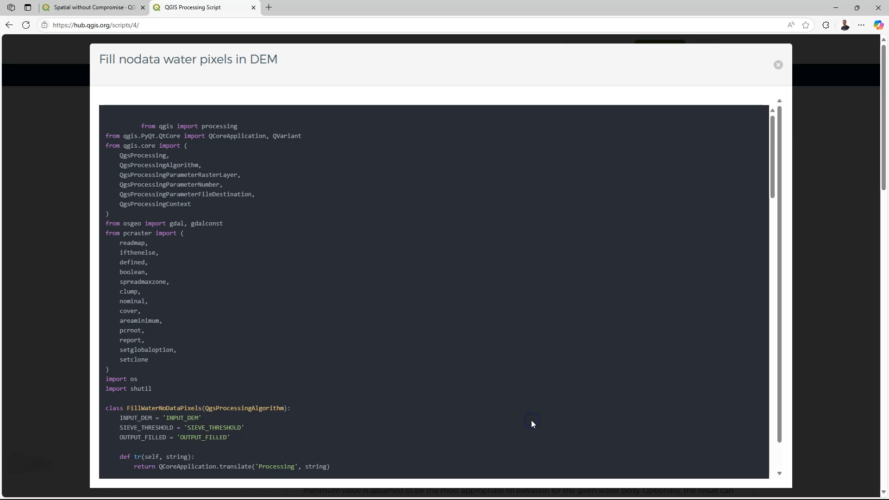
pyautogui.scroll(-3)
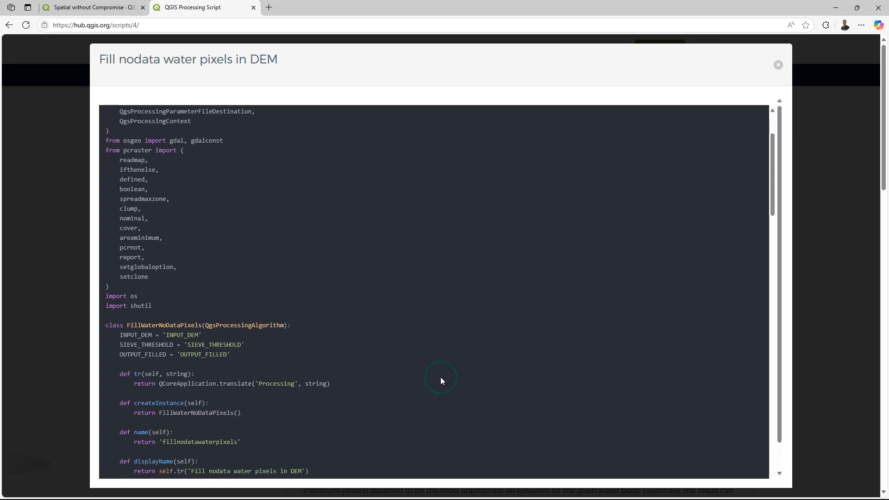
pyautogui.scroll(-3)
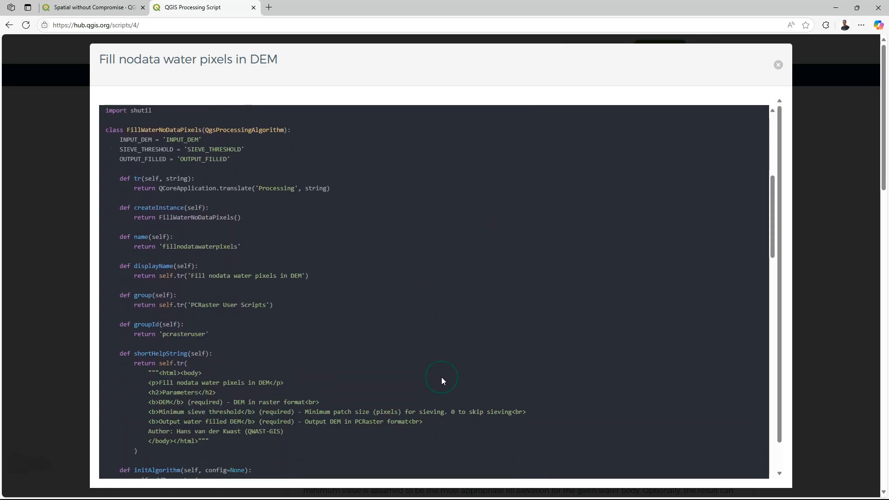
pyautogui.scroll(-3)
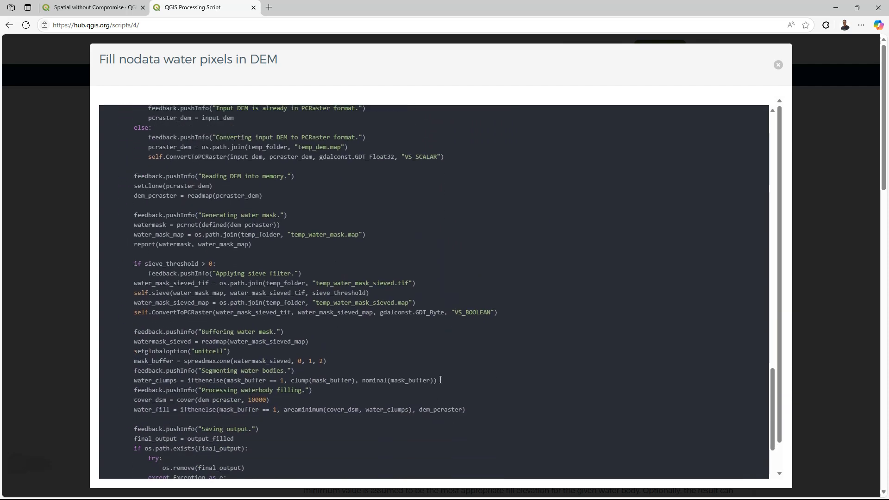
pyautogui.click(778, 65)
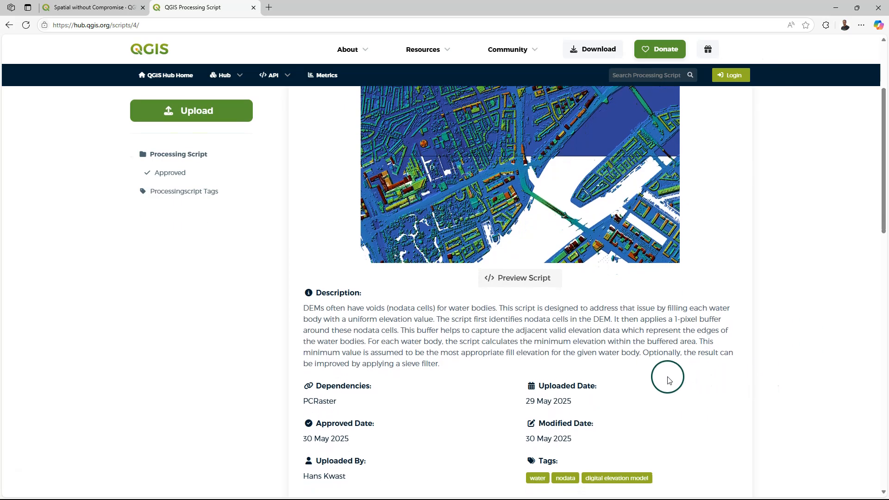
# Step: Review the rest of the script details and start a new script upload, reaching the OSGeo login
pyautogui.scroll(-3)
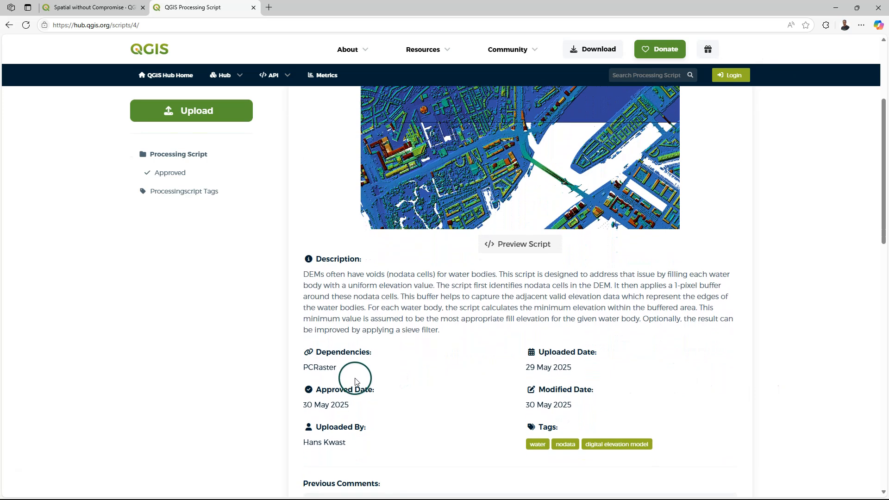
pyautogui.scroll(-3)
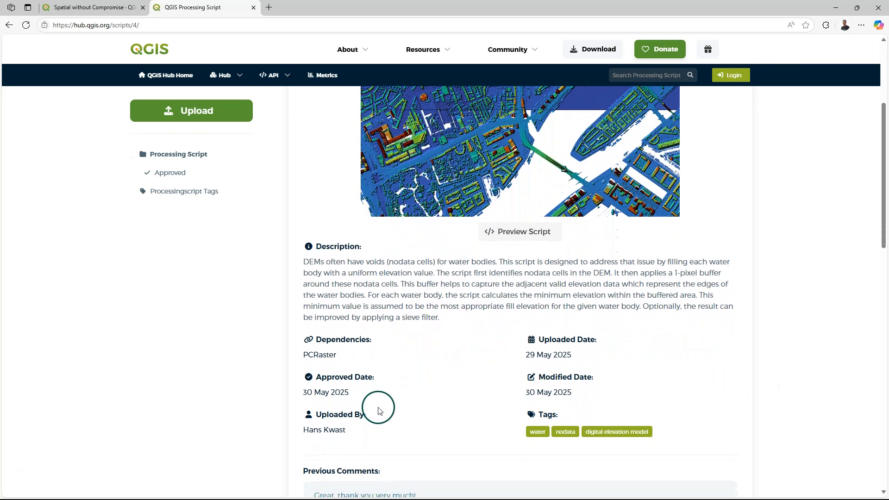
pyautogui.scroll(-3)
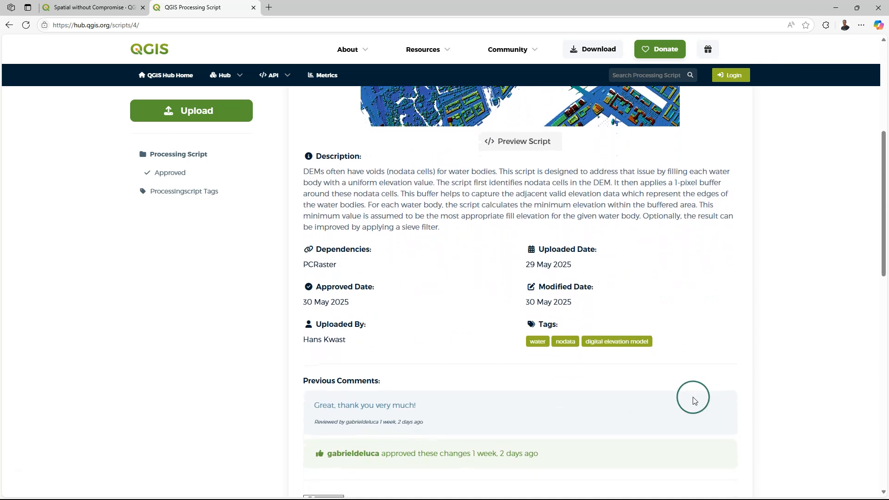
pyautogui.scroll(-3)
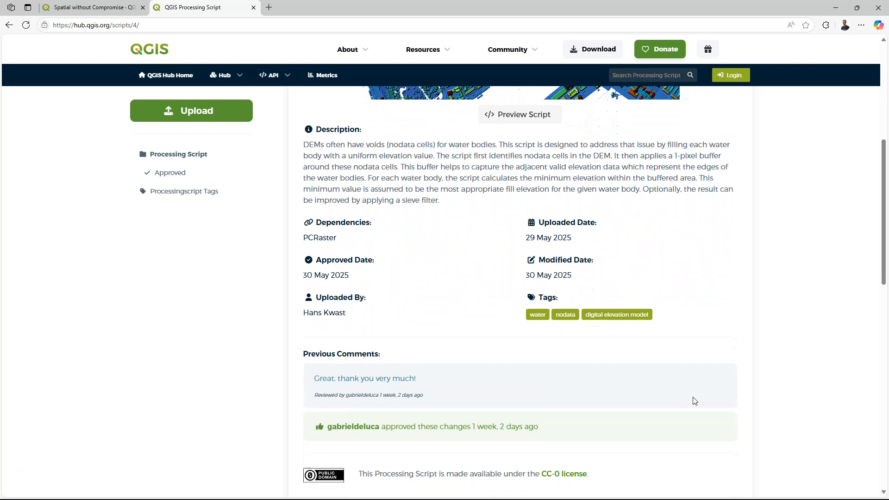
pyautogui.scroll(-3)
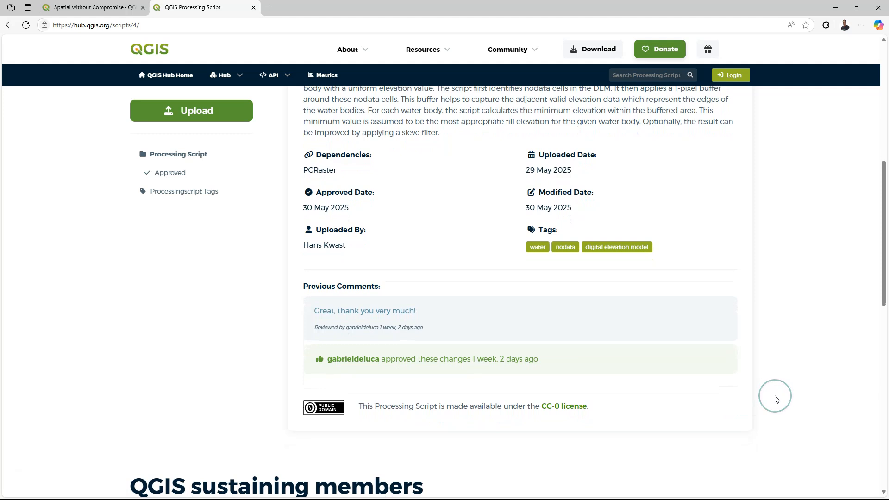
pyautogui.scroll(3)
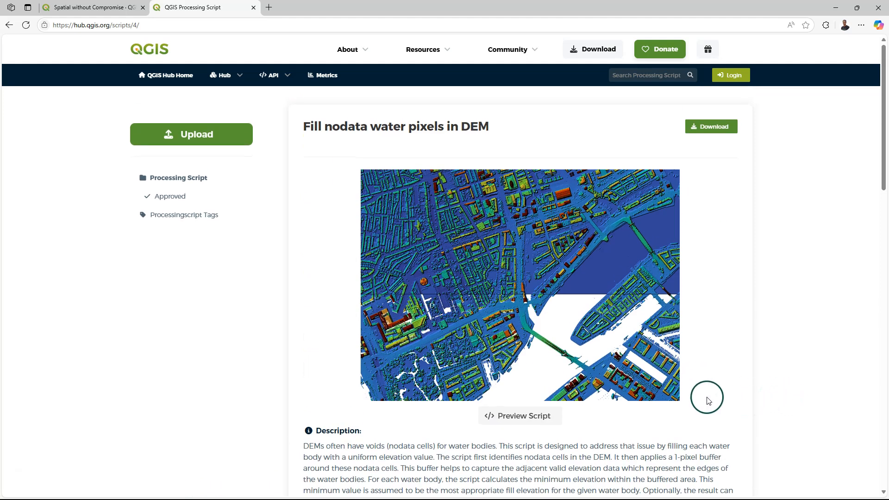
pyautogui.moveTo(191, 133)
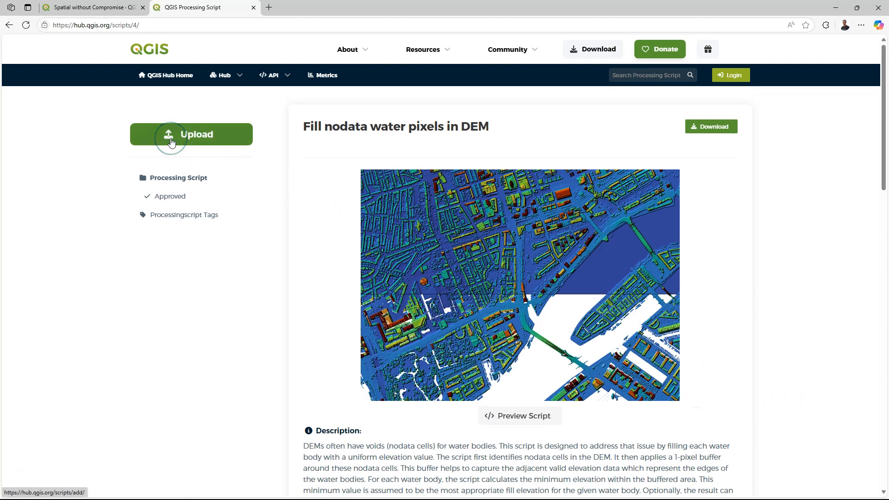
pyautogui.click(191, 135)
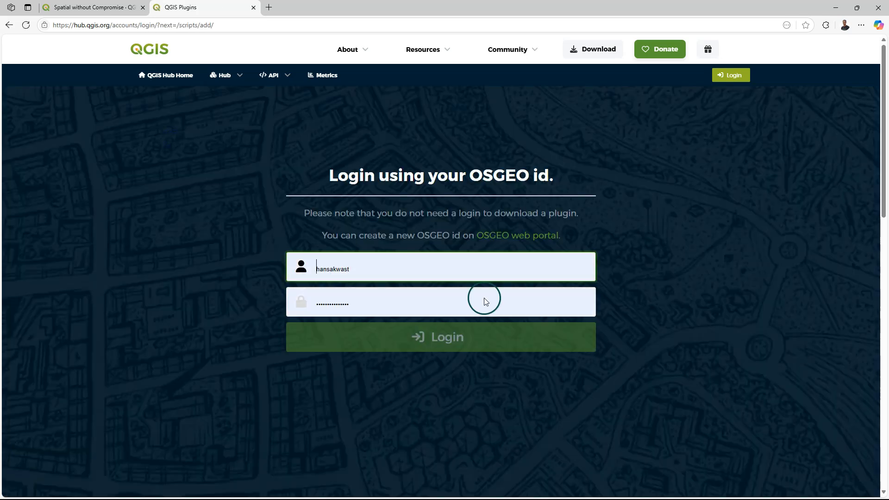
# Step: Sign in with the OSGeo ID and list all models on the Hub
pyautogui.click(441, 337)
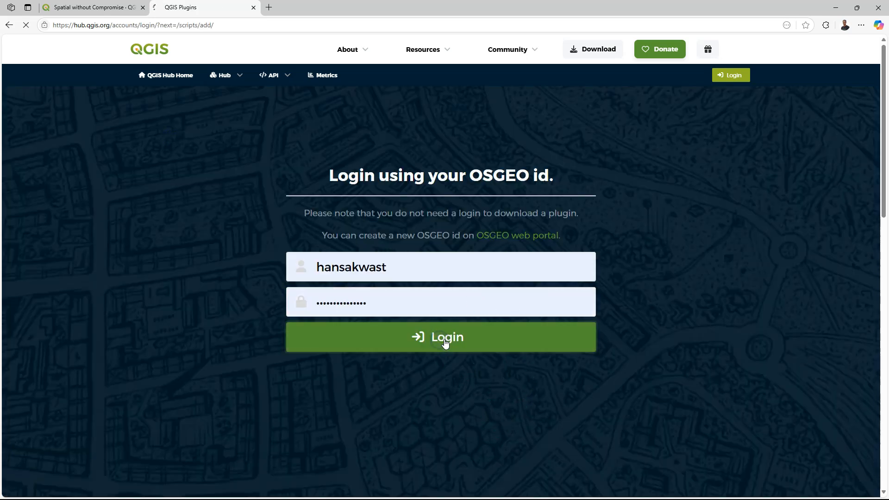
pyautogui.click(441, 337)
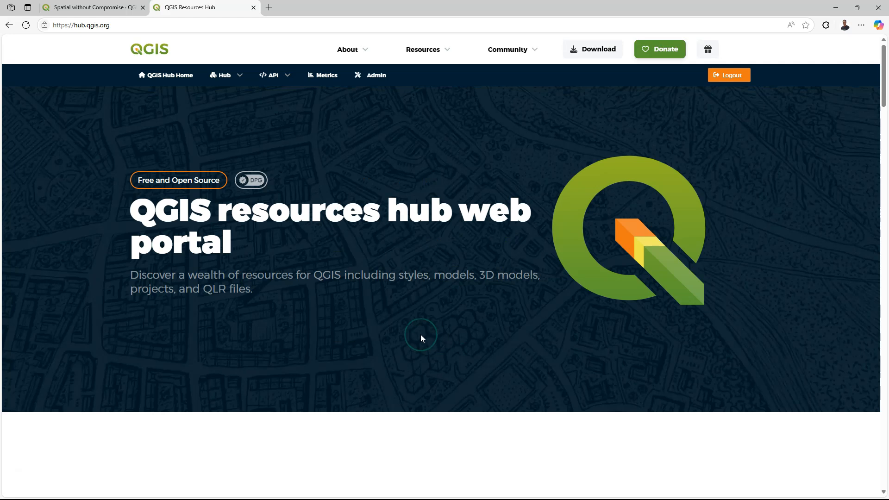
pyautogui.scroll(-3)
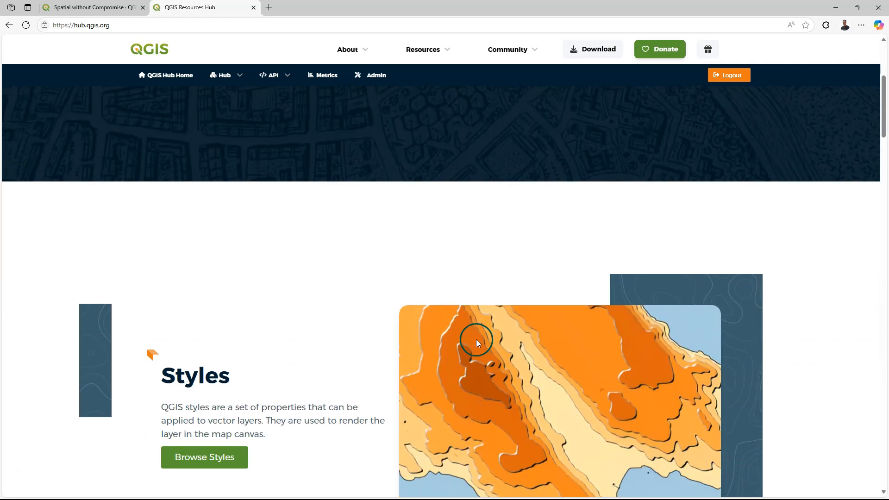
pyautogui.click(224, 75)
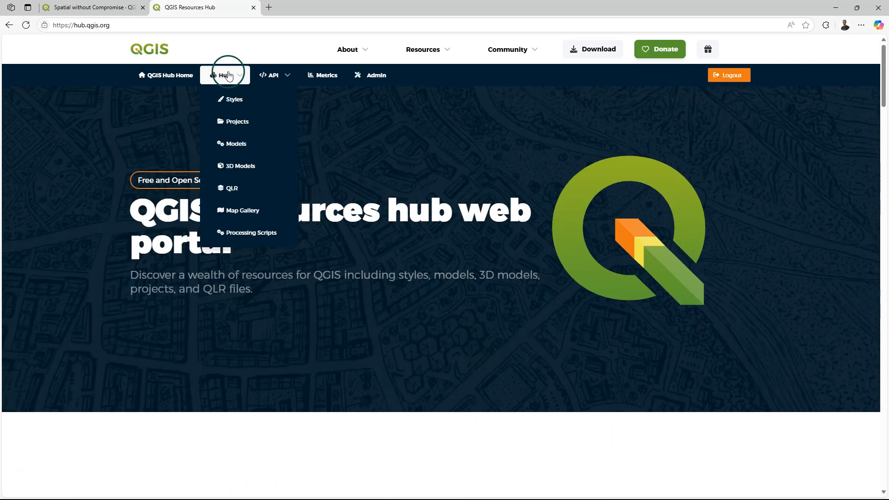
pyautogui.moveTo(236, 144)
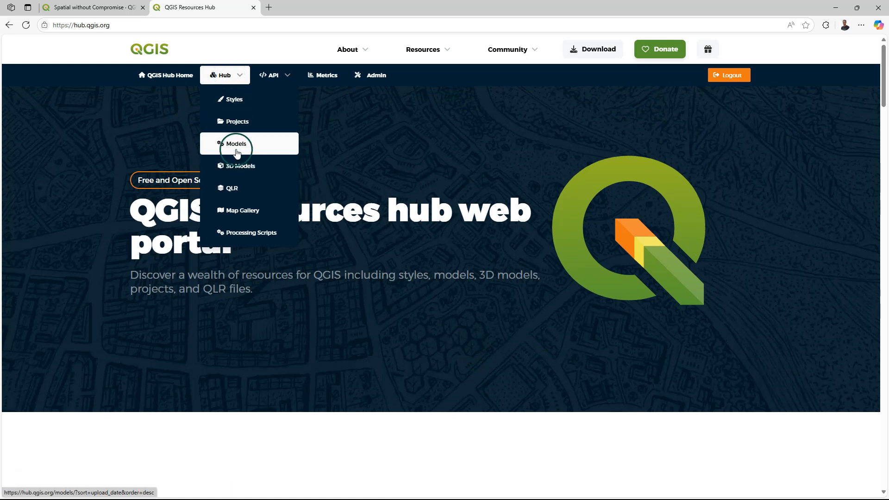
pyautogui.click(236, 143)
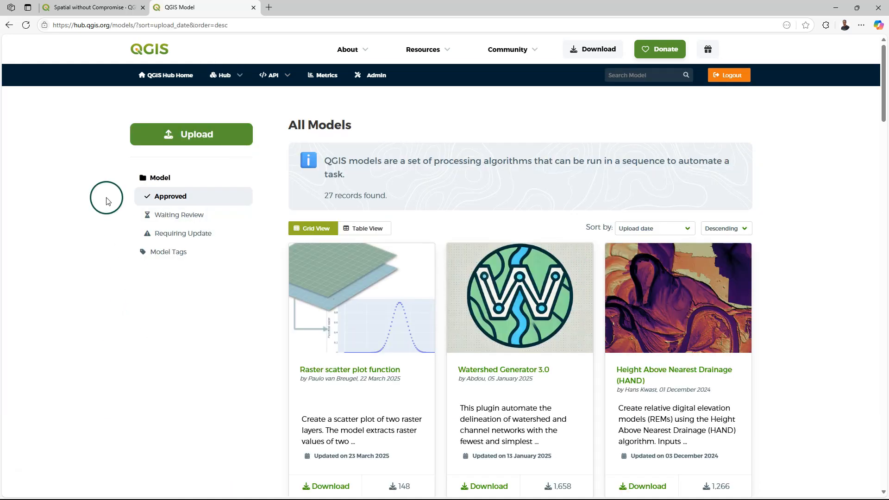
# Step: Start a new model upload and look through the Upload Model form
pyautogui.click(191, 134)
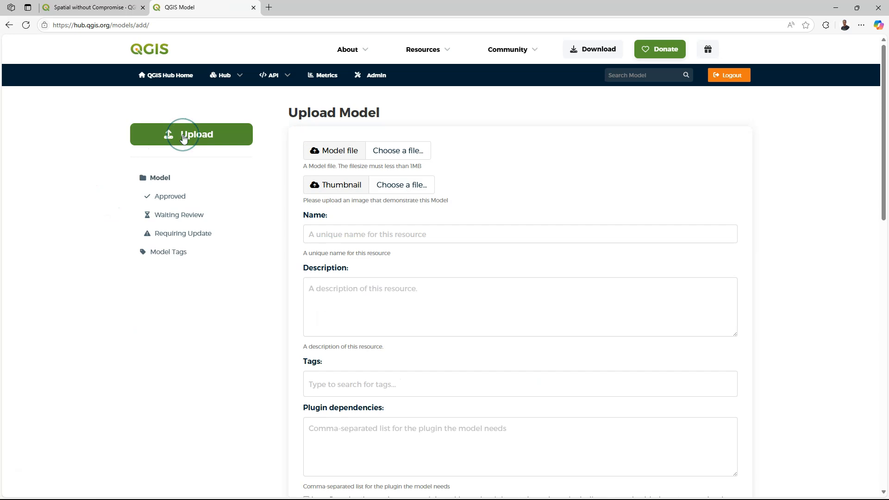
pyautogui.moveTo(552, 204)
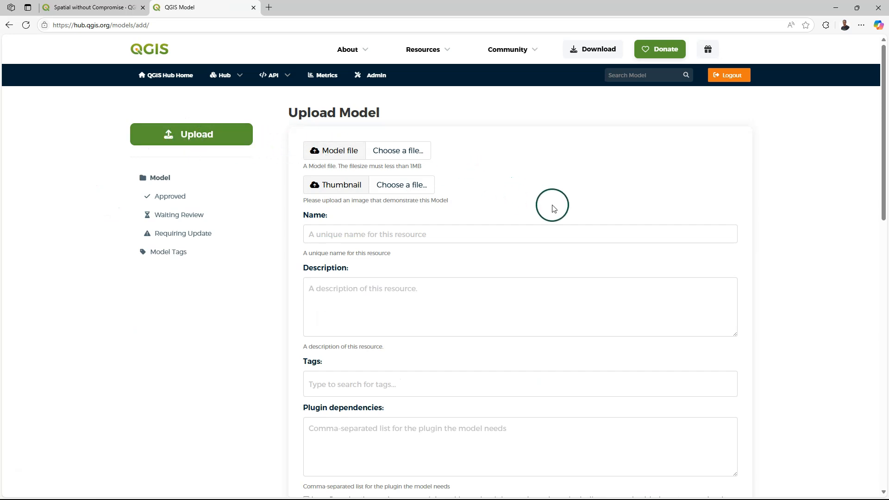
pyautogui.scroll(-3)
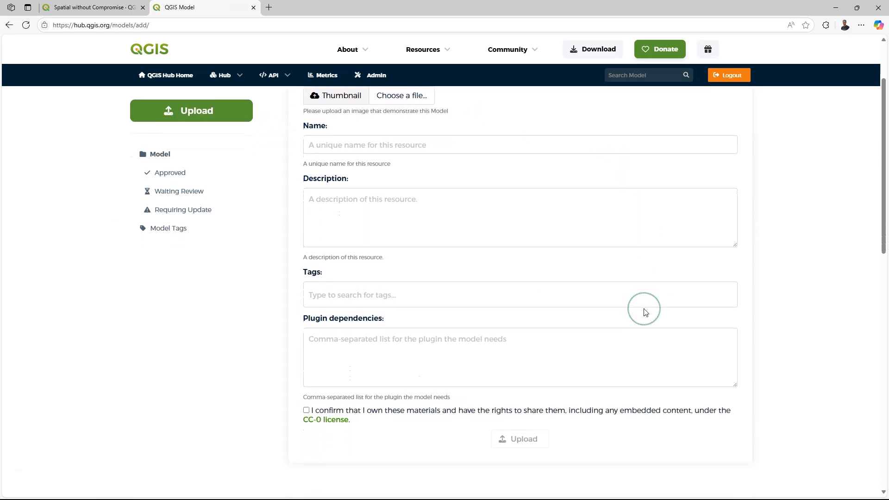
pyautogui.scroll(-3)
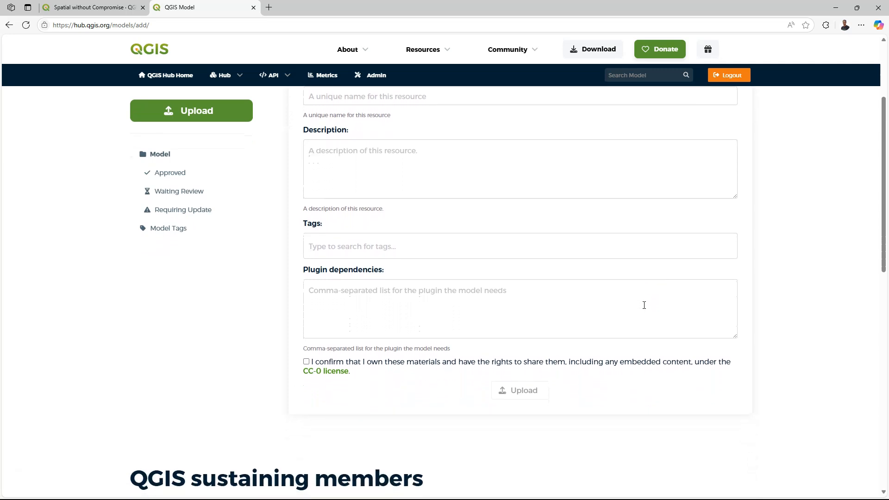
pyautogui.scroll(3)
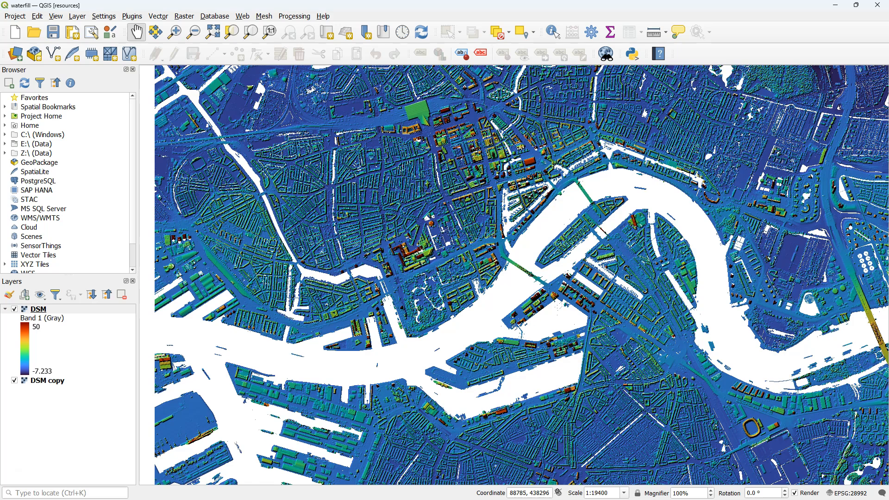
# Step: Bring up the Plugins menu in the QGIS window holding the waterfill project
pyautogui.click(132, 16)
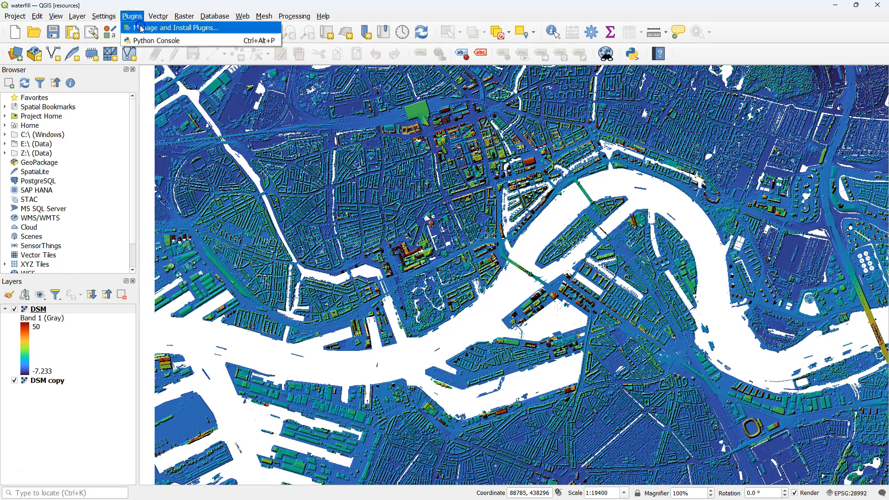
# Step: Search the plugin manager for 'qgis hub' to show the QGIS Hub Plugin details
pyautogui.click(170, 27)
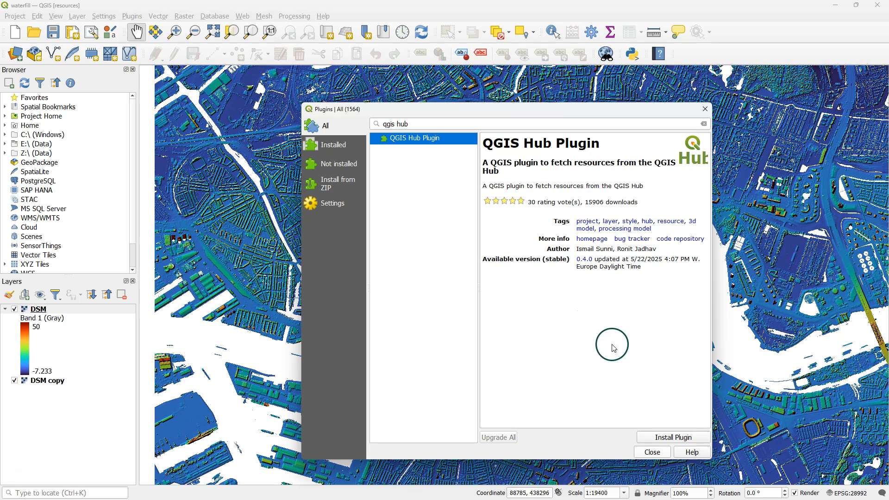
pyautogui.moveTo(685, 429)
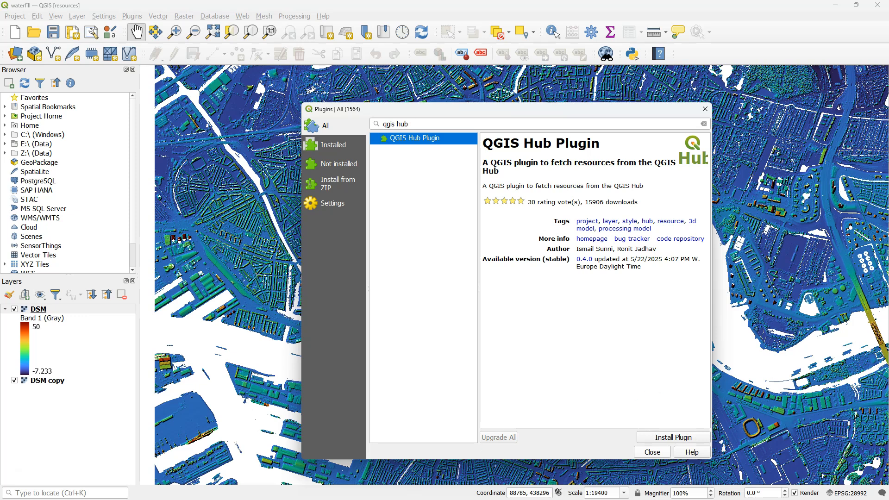
# Step: Install the QGIS Hub Plugin and launch the QGIS Hub Explorer from the toolbar
pyautogui.click(652, 452)
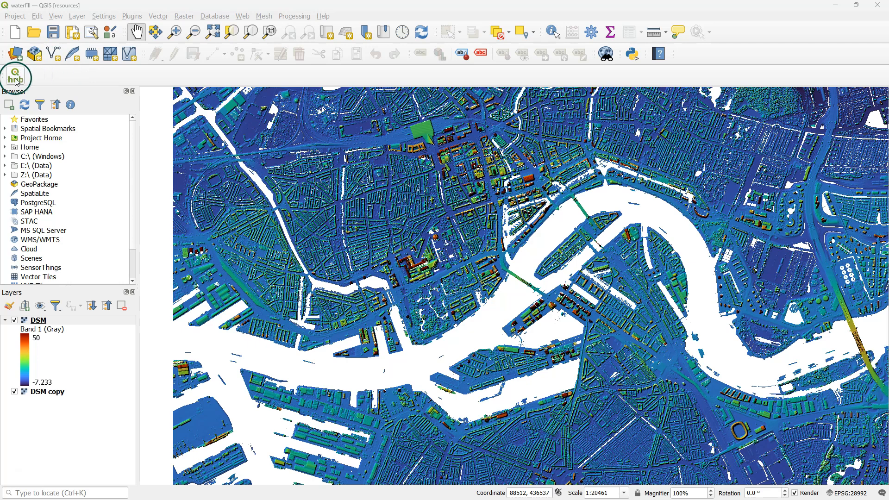
pyautogui.moveTo(515, 216)
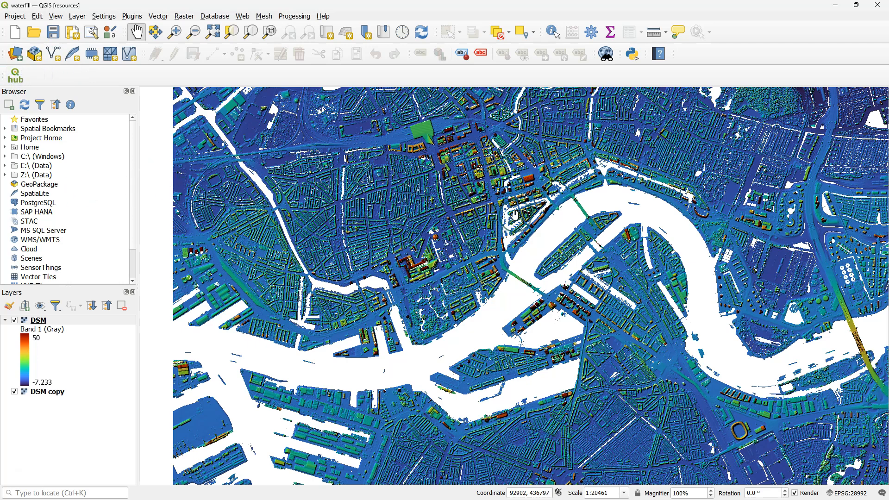
pyautogui.click(12, 74)
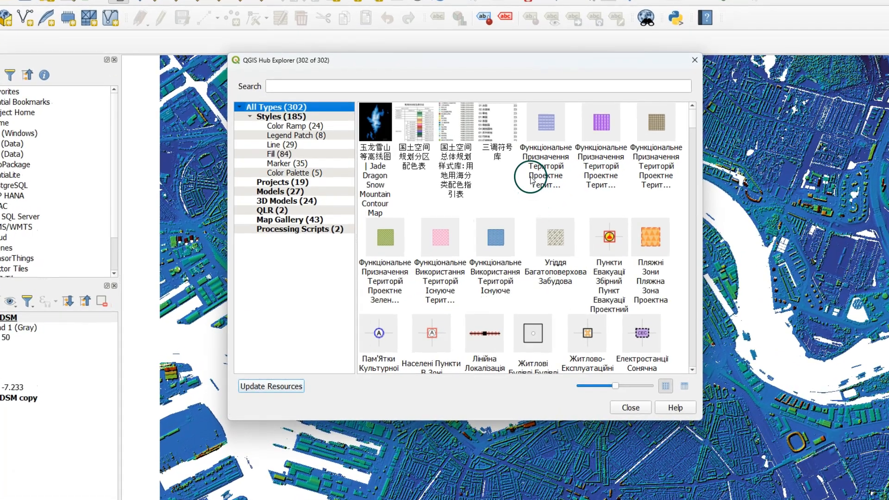
pyautogui.moveTo(419, 147)
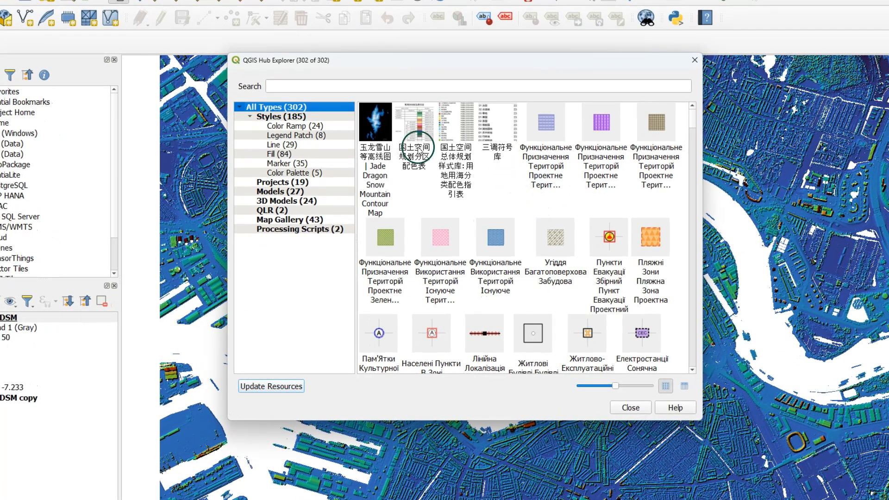
# Step: Browse Color Ramp, Legend Patch and Line styles, then preview the Stream and catchment delineation model
pyautogui.click(294, 125)
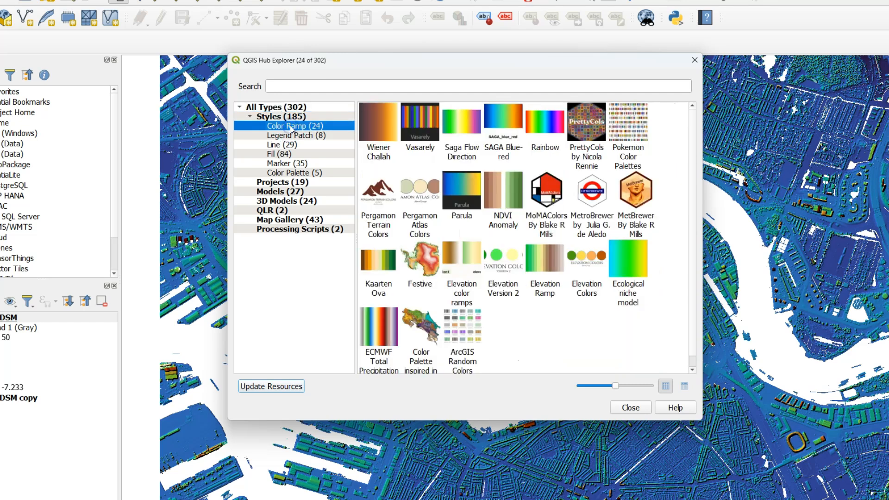
pyautogui.click(294, 135)
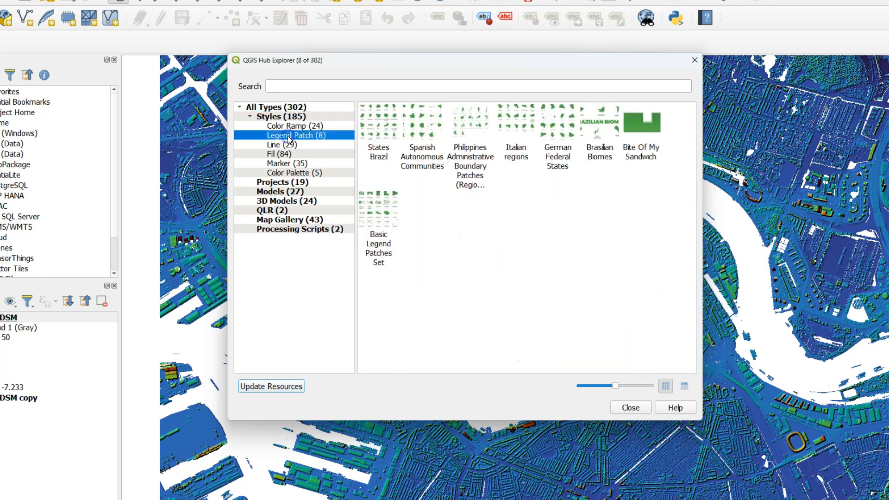
pyautogui.click(278, 144)
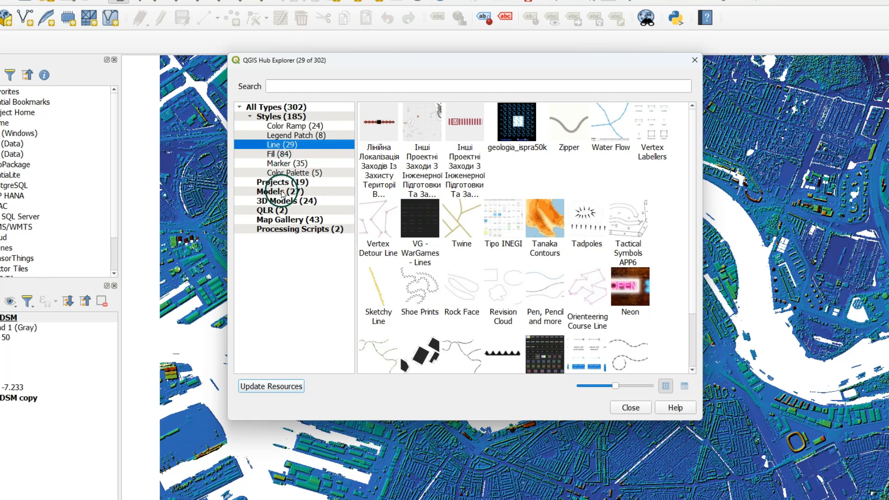
pyautogui.click(275, 190)
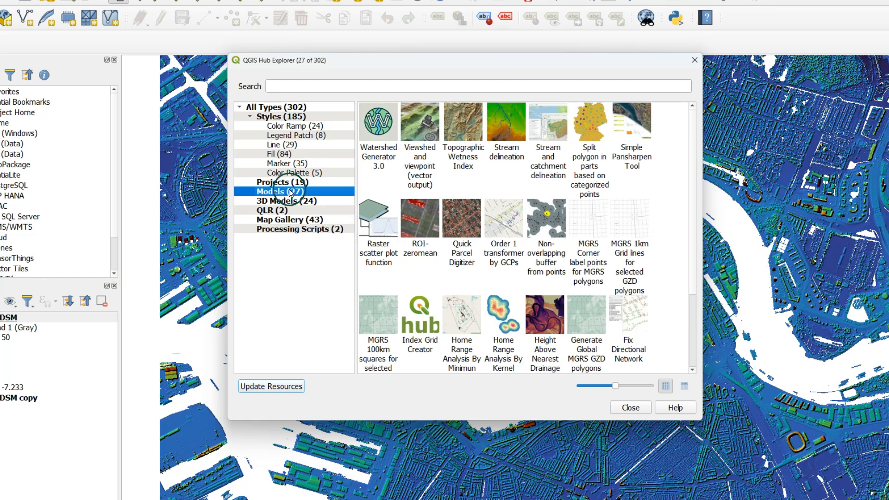
pyautogui.scroll(-3)
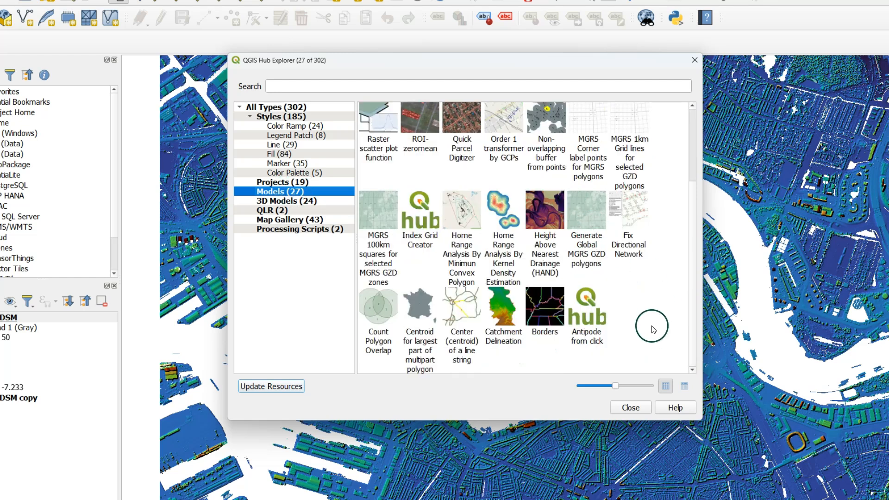
pyautogui.scroll(3)
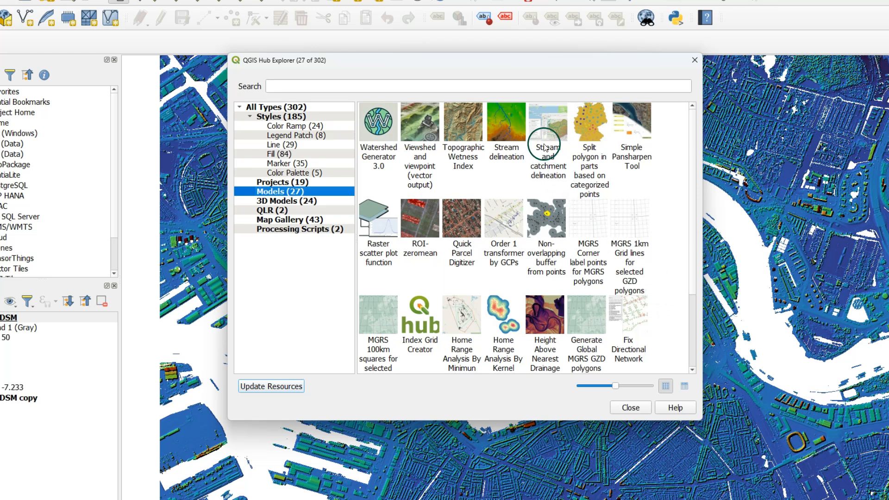
pyautogui.click(546, 131)
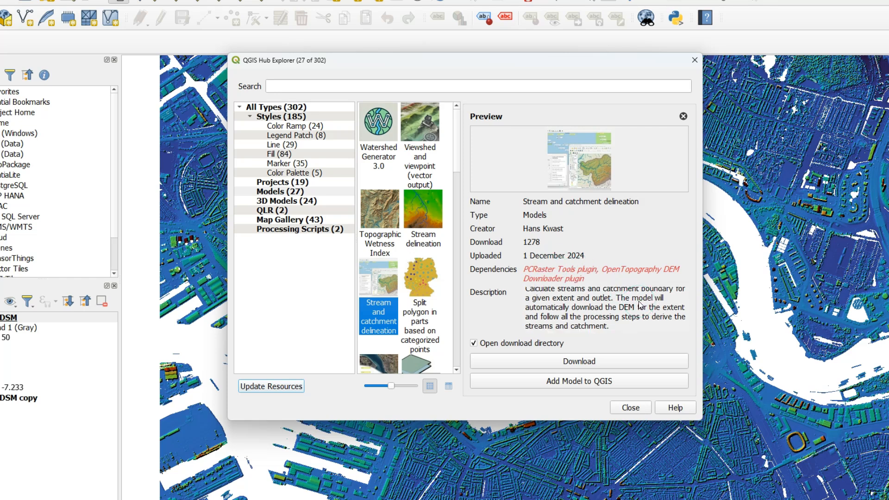
# Step: Find the Stream and Catchment model under Models > Hydrology, then list the Hub's Processing Scripts
pyautogui.click(578, 381)
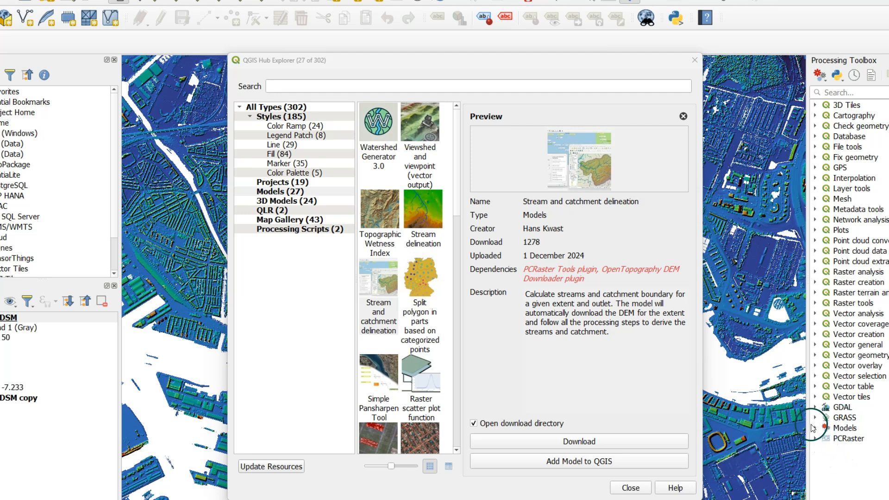
pyautogui.click(817, 428)
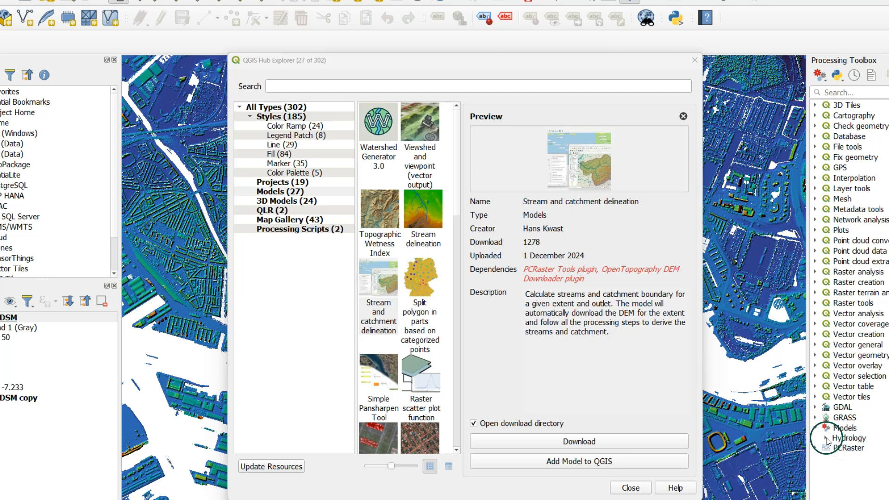
pyautogui.click(816, 438)
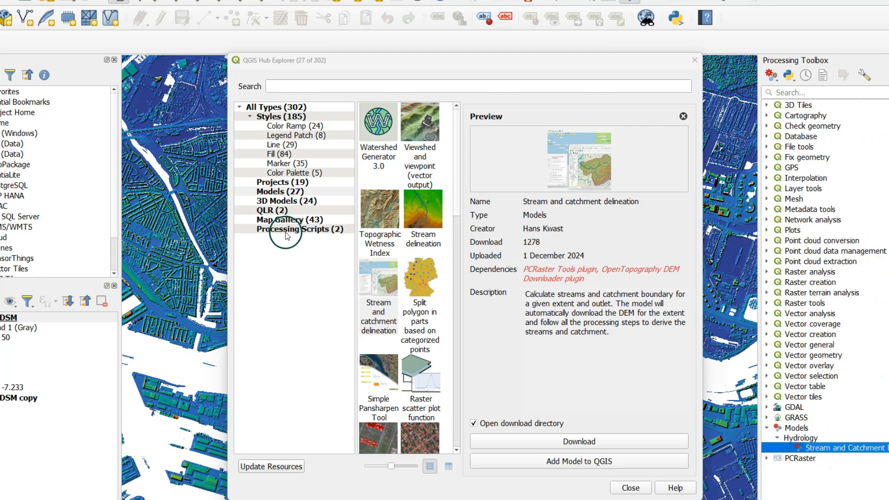
pyautogui.click(299, 229)
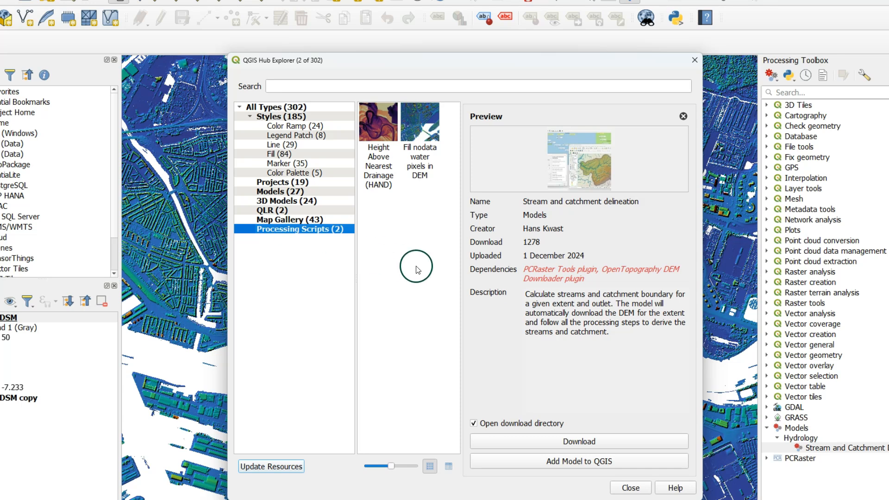
# Step: Add the 'Fill nodata water pixels in DEM' script to QGIS and close the Hub Explorer
pyautogui.click(420, 120)
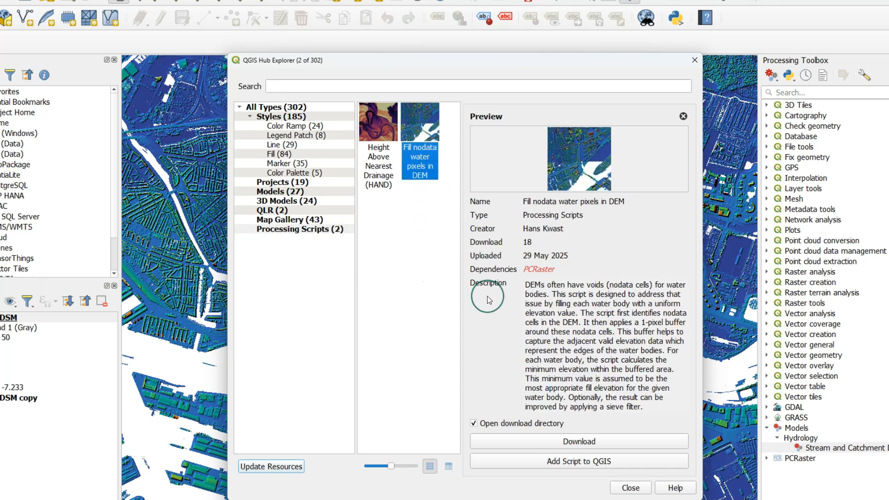
pyautogui.moveTo(549, 449)
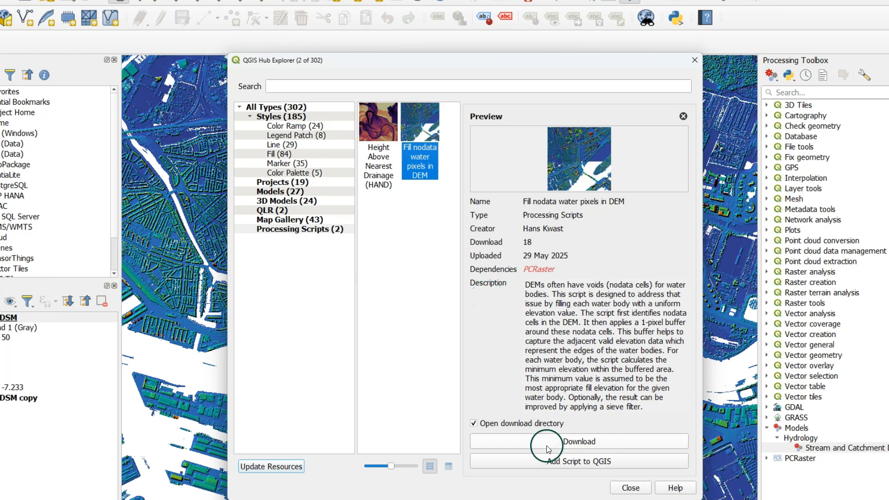
pyautogui.click(578, 461)
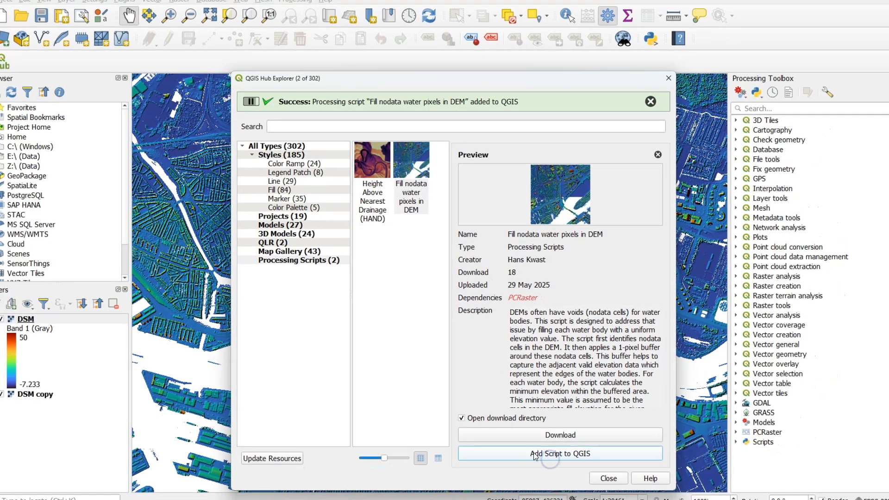
pyautogui.click(608, 478)
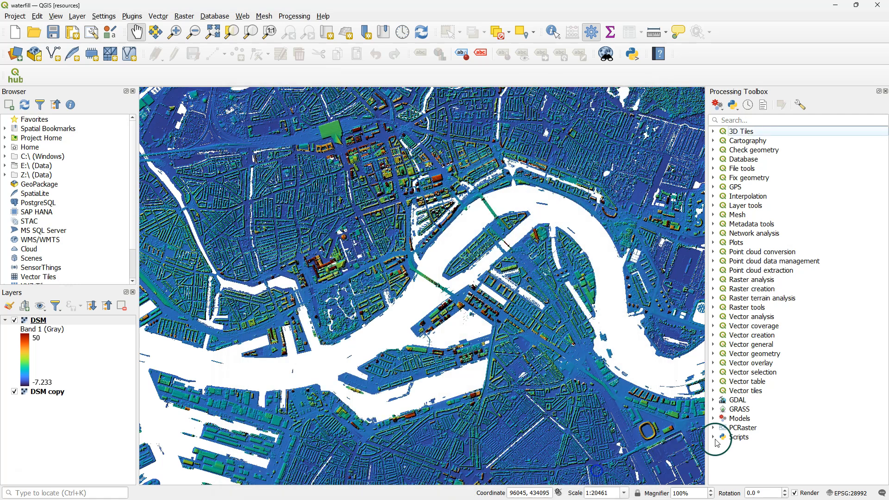
# Step: Set up the fill script on DSM with sieve threshold 0 and output E:/WaterFill/dsm_fill.map
pyautogui.click(715, 428)
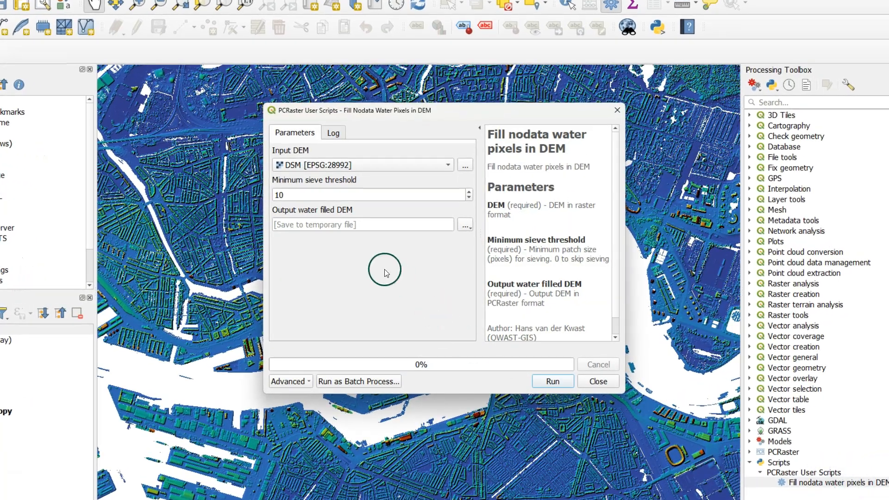
pyautogui.moveTo(315, 171)
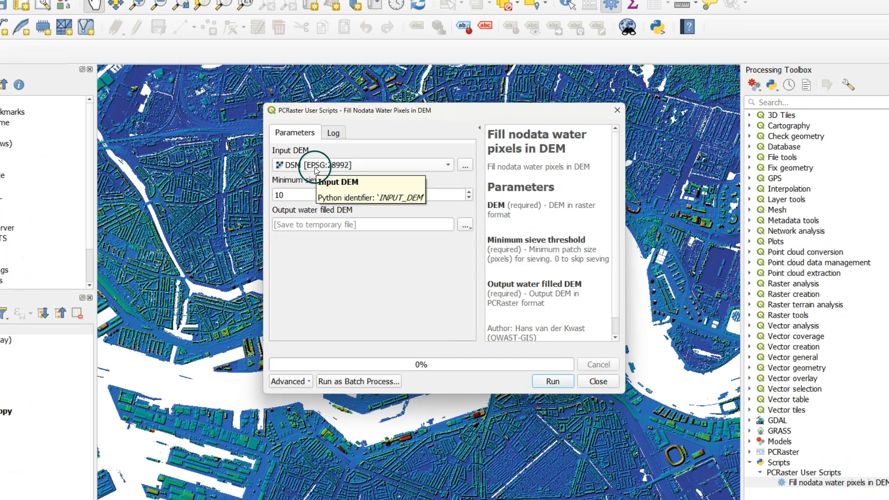
pyautogui.moveTo(326, 252)
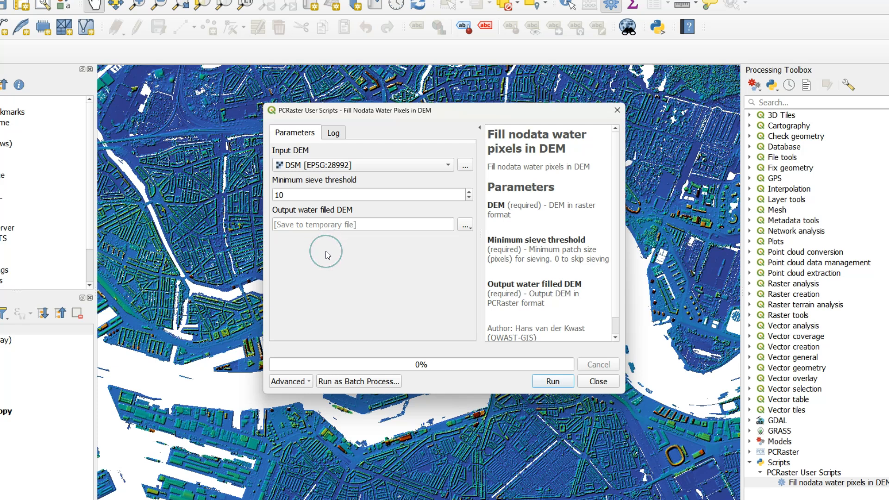
pyautogui.moveTo(571, 293)
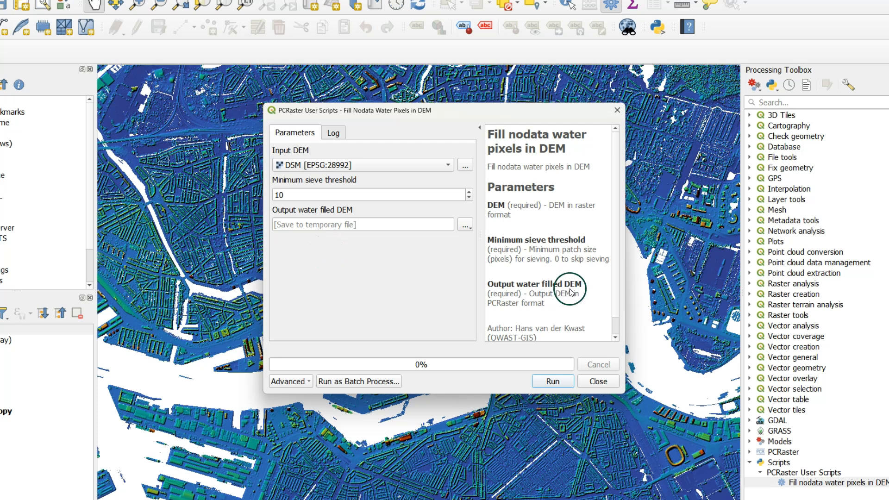
pyautogui.moveTo(544, 266)
pyautogui.write('0')
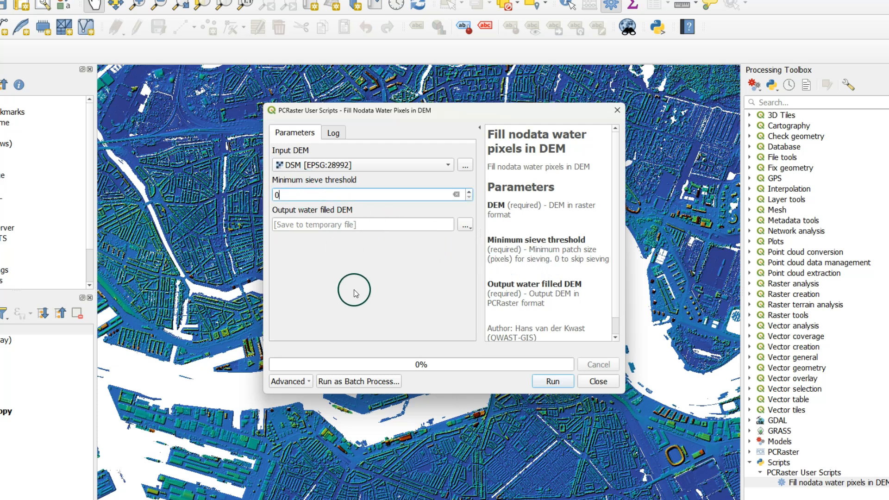
pyautogui.click(464, 224)
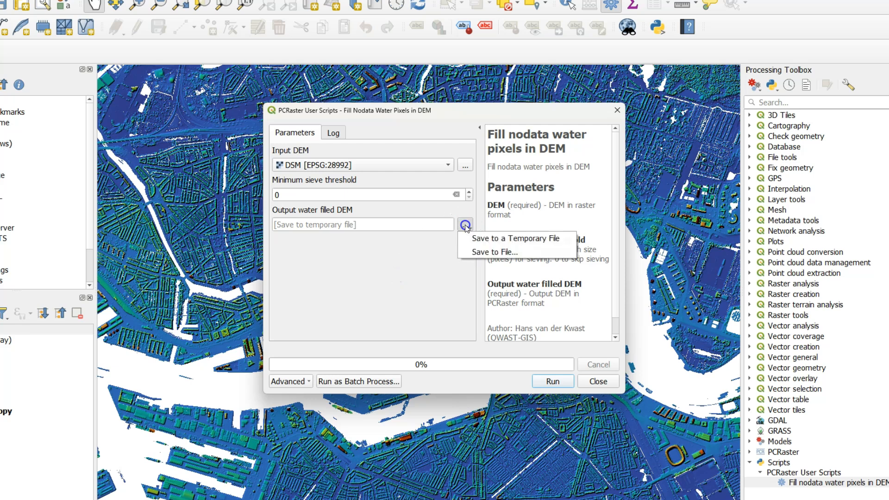
pyautogui.click(494, 252)
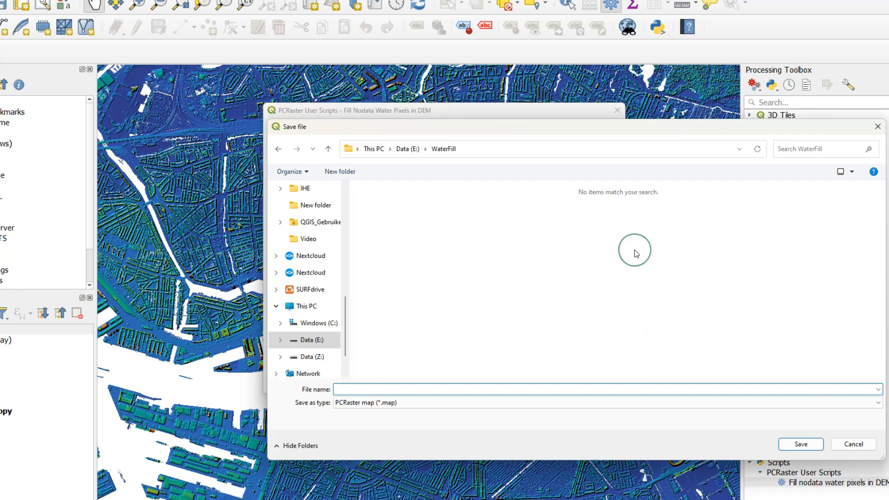
pyautogui.write('dsm_fill')
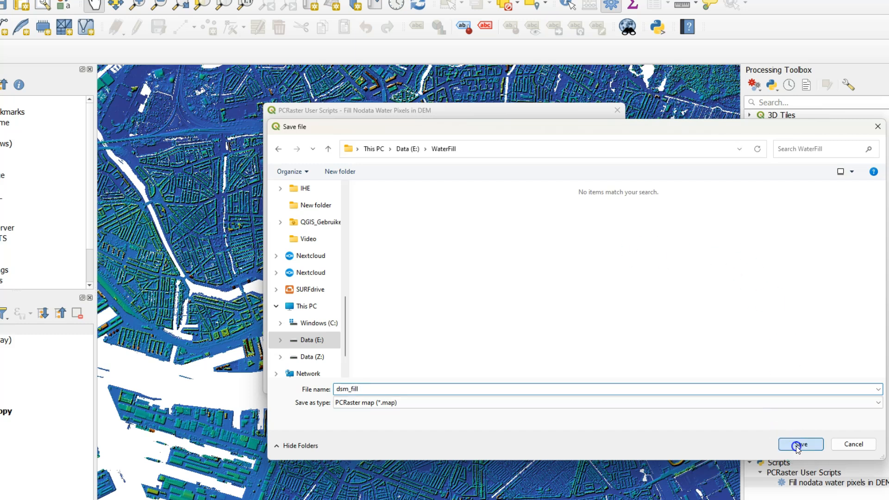
pyautogui.click(801, 444)
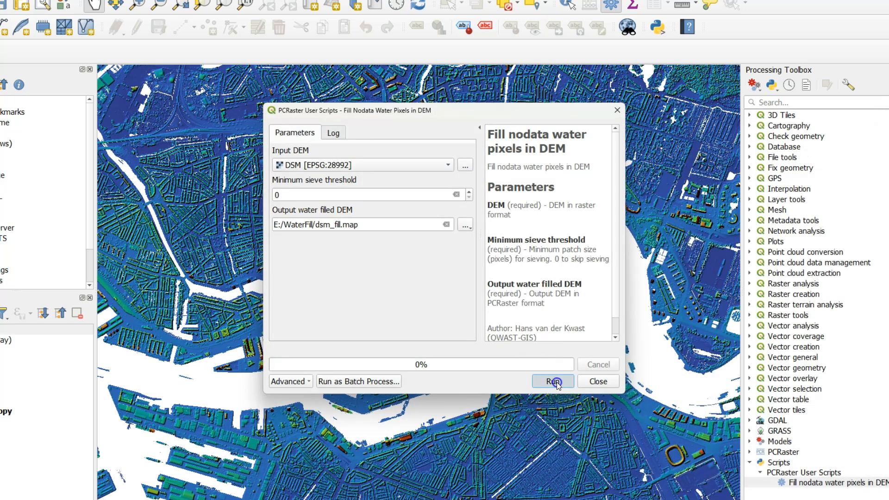
# Step: Run the script until the log reports Complete, adding the dsm_fill layer, then close it
pyautogui.click(553, 380)
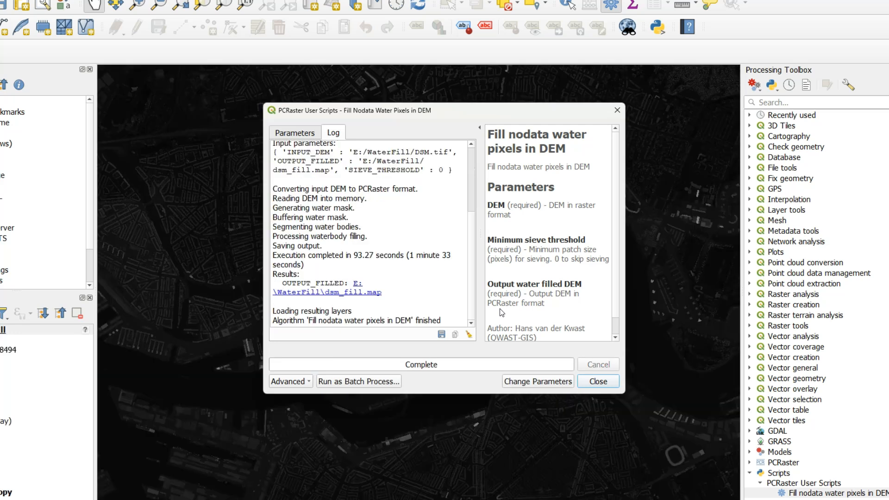
pyautogui.click(598, 381)
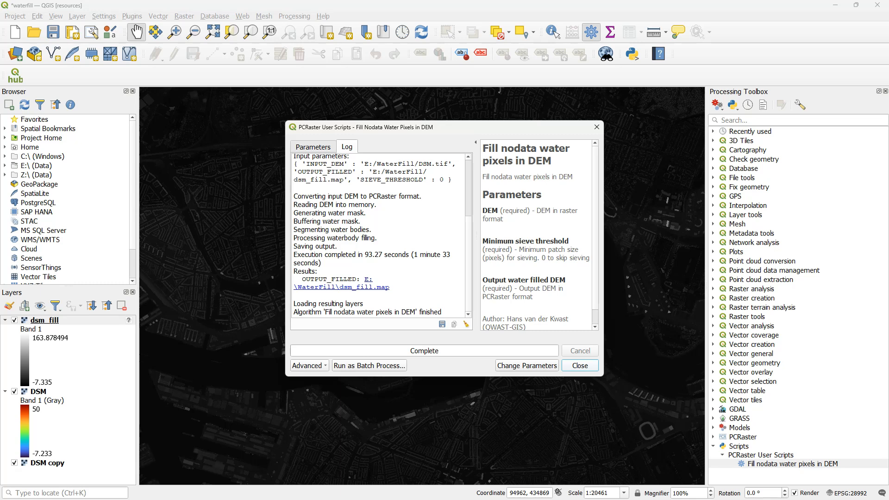
pyautogui.click(578, 366)
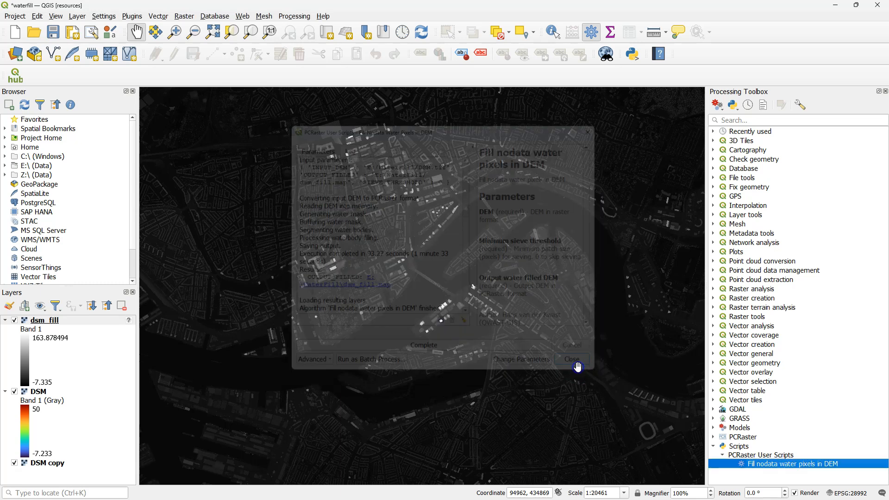
# Step: Put dsm_fill in a Filled group and DSM in Unfilled, identify a water spot reading -0.586
pyautogui.click(573, 359)
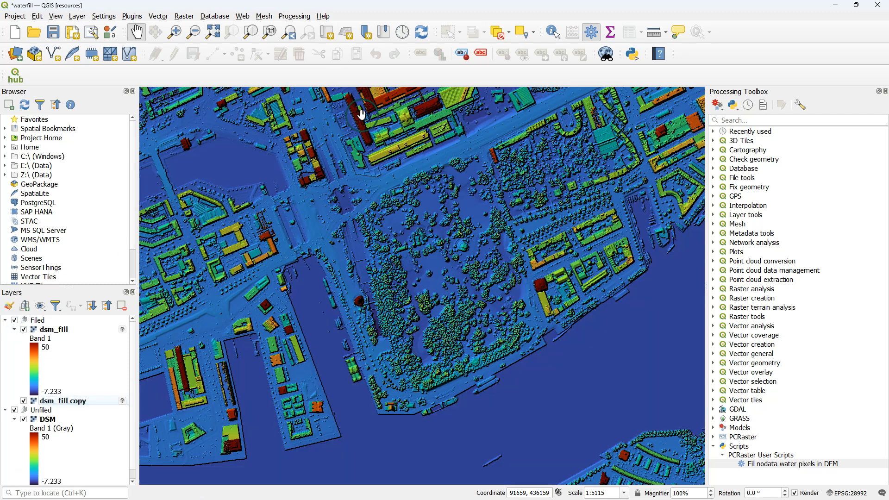
pyautogui.click(553, 31)
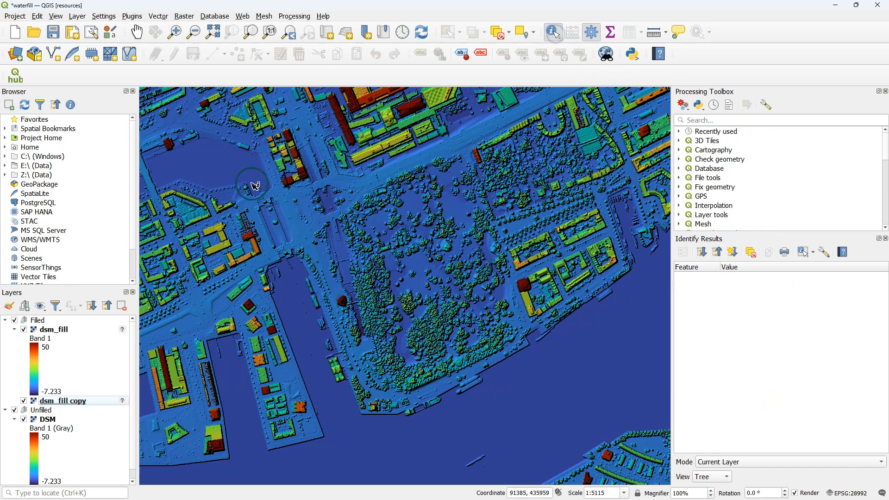
pyautogui.click(254, 184)
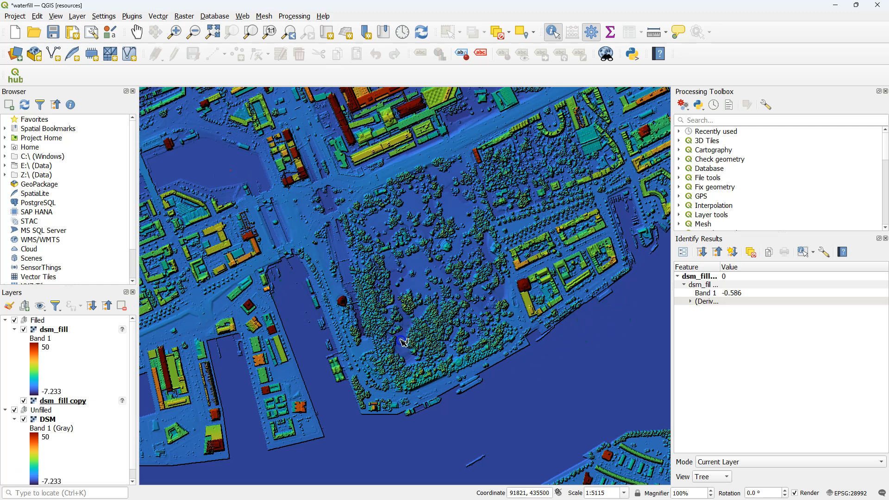
pyautogui.moveTo(181, 337)
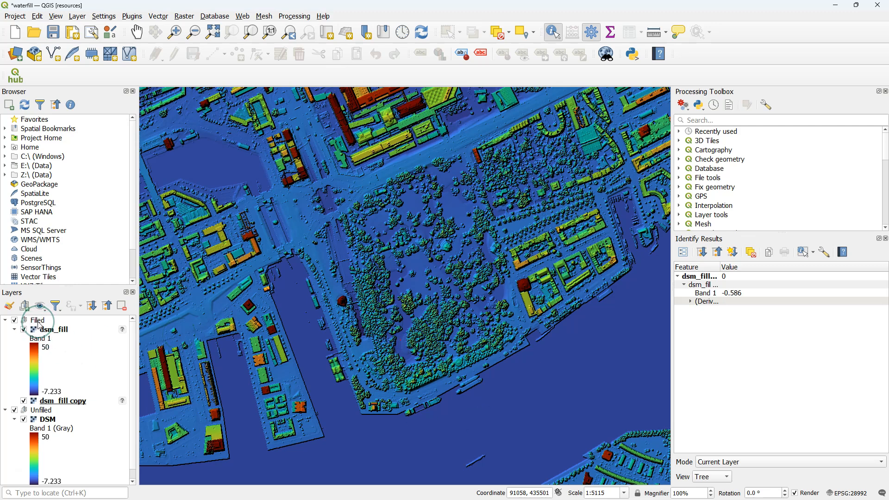
pyautogui.click(37, 320)
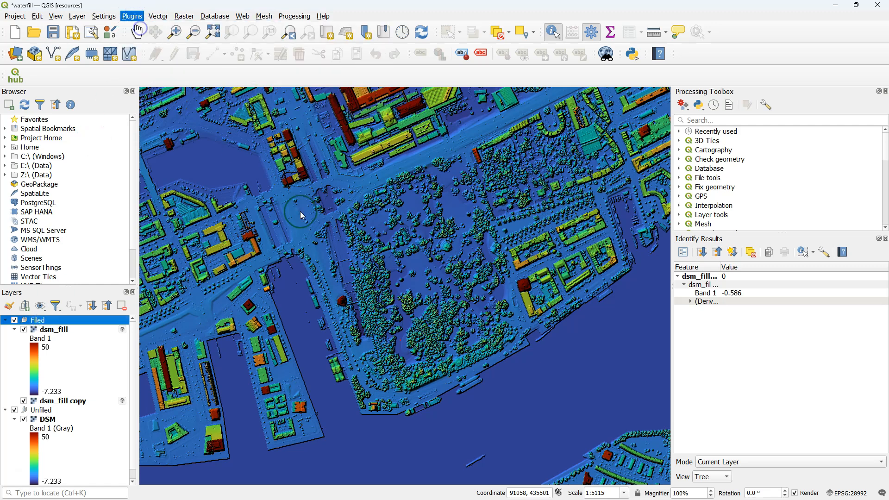
# Step: Install the MapSwipe Tool plugin from the plugin manager and return to the map
pyautogui.click(133, 16)
pyautogui.write('mapswipe')
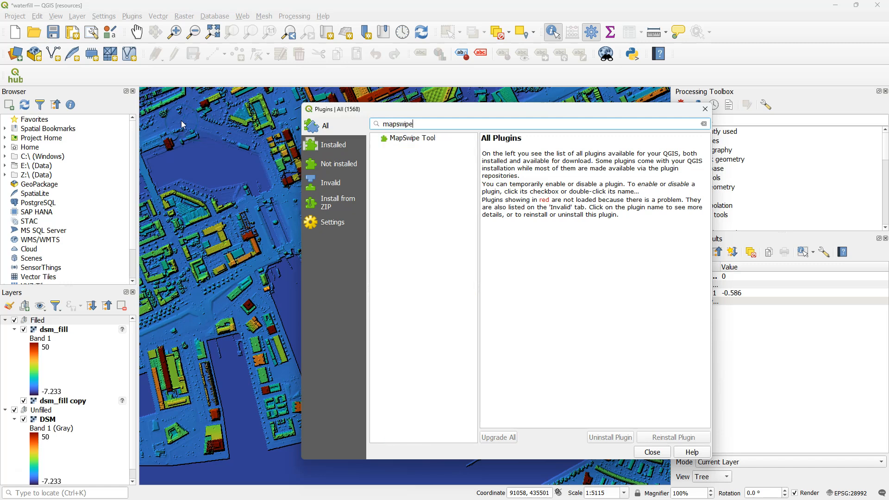
pyautogui.click(412, 138)
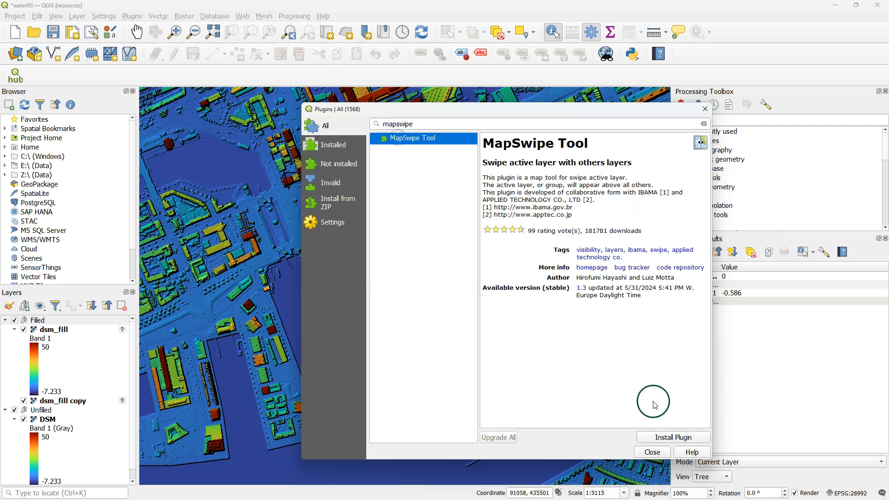
pyautogui.click(673, 437)
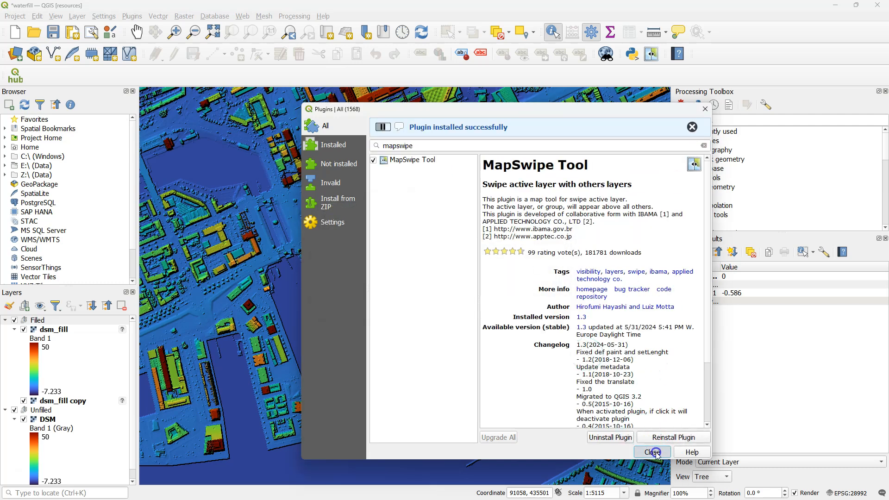
pyautogui.click(651, 452)
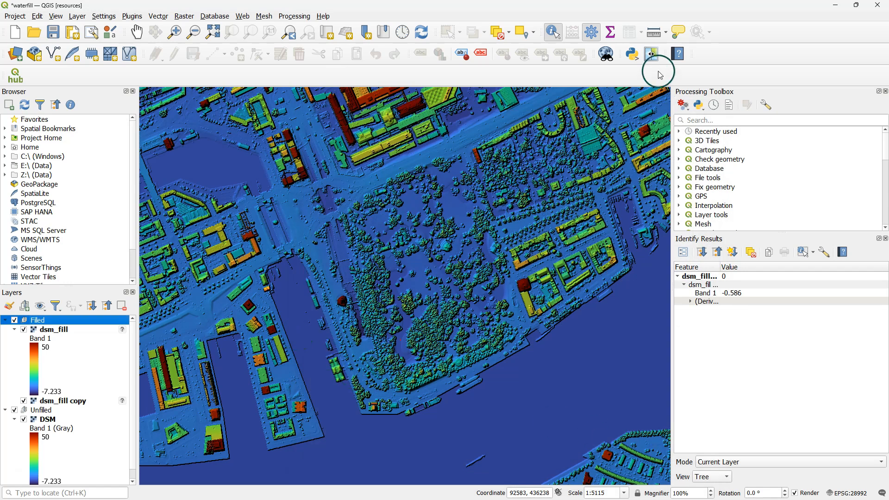
# Step: Swipe the Filled group over the unfilled DSM to reveal the white nodata water gaps
pyautogui.click(651, 54)
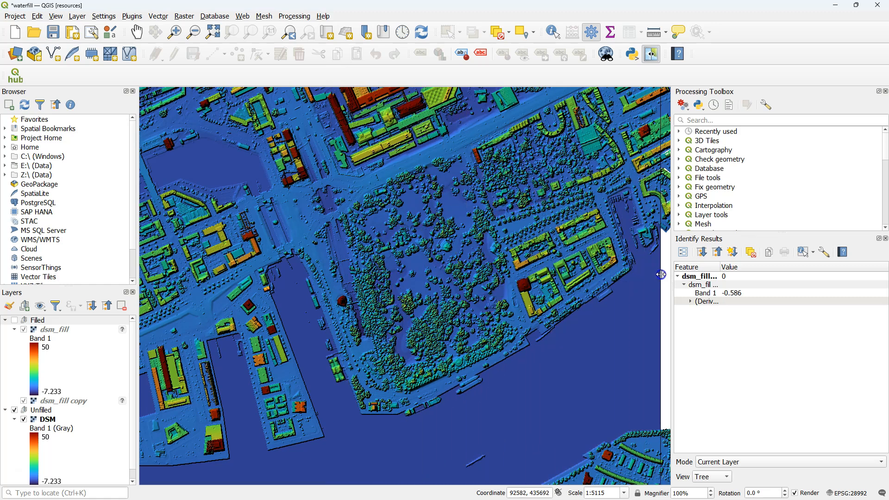
pyautogui.scroll(-3)
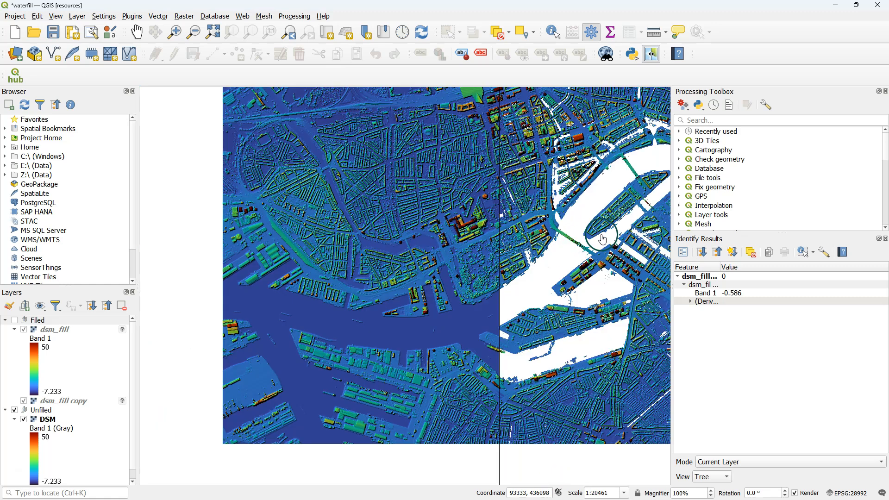
pyautogui.scroll(3)
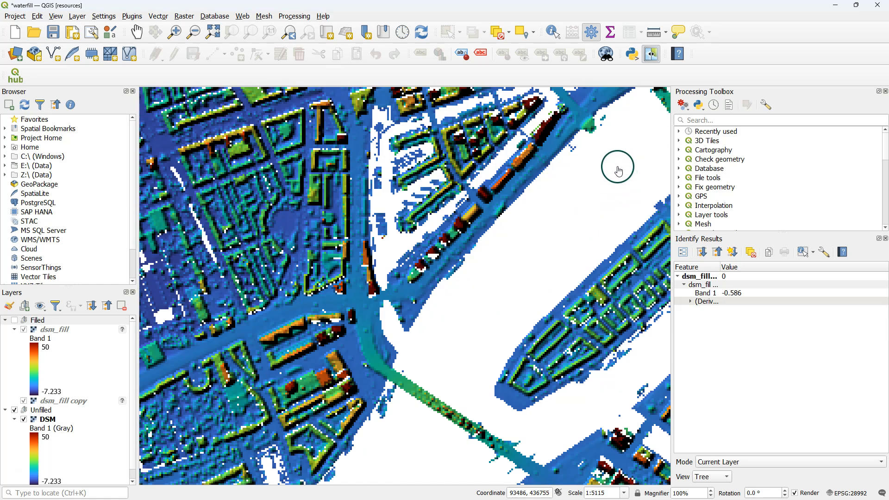